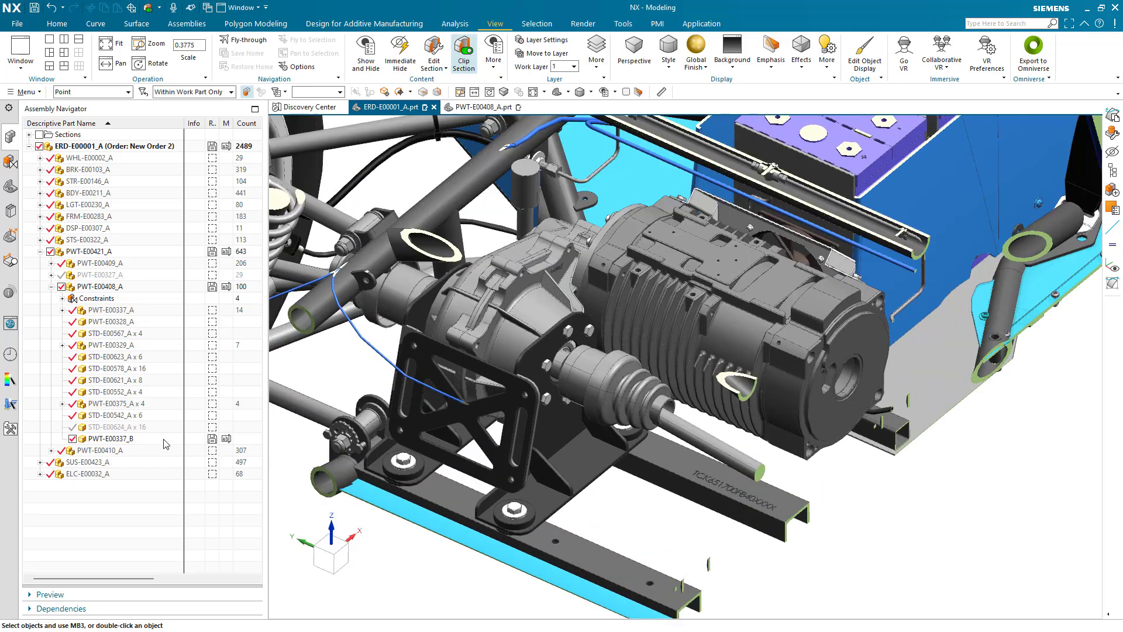
Make PWT-E00337_B the work part, show its construction bodies, and open it in its own tab
double_click(111, 438)
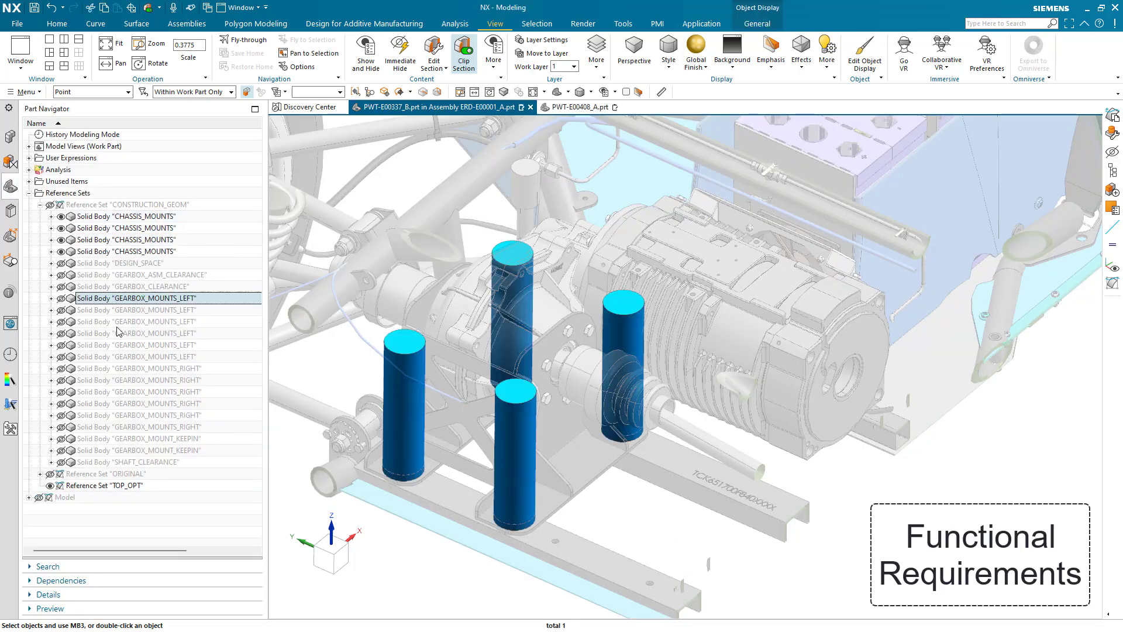
left_click(139, 427)
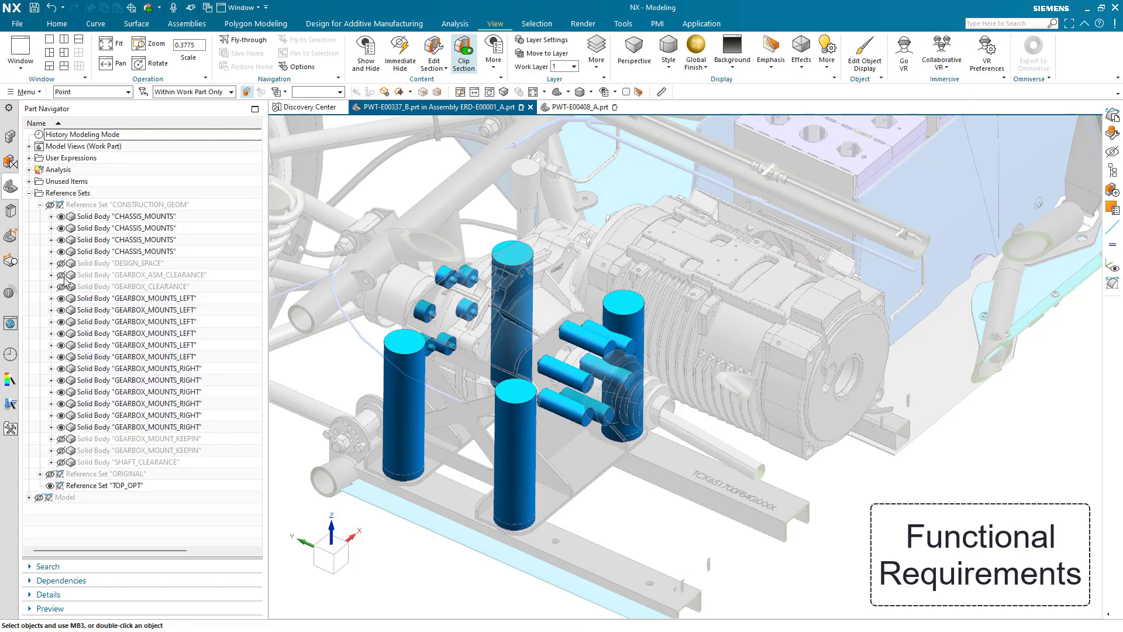
left_click(62, 287)
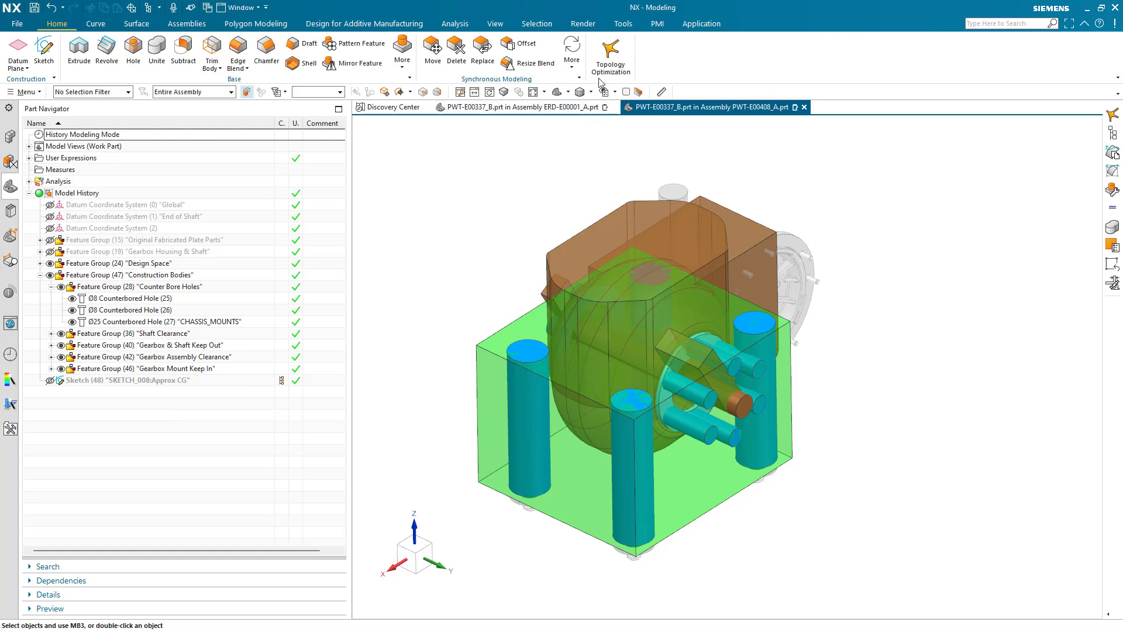
Create a Maximize Stiffness study with the green block as the Aluminum_6061 design space
left_click(609, 54)
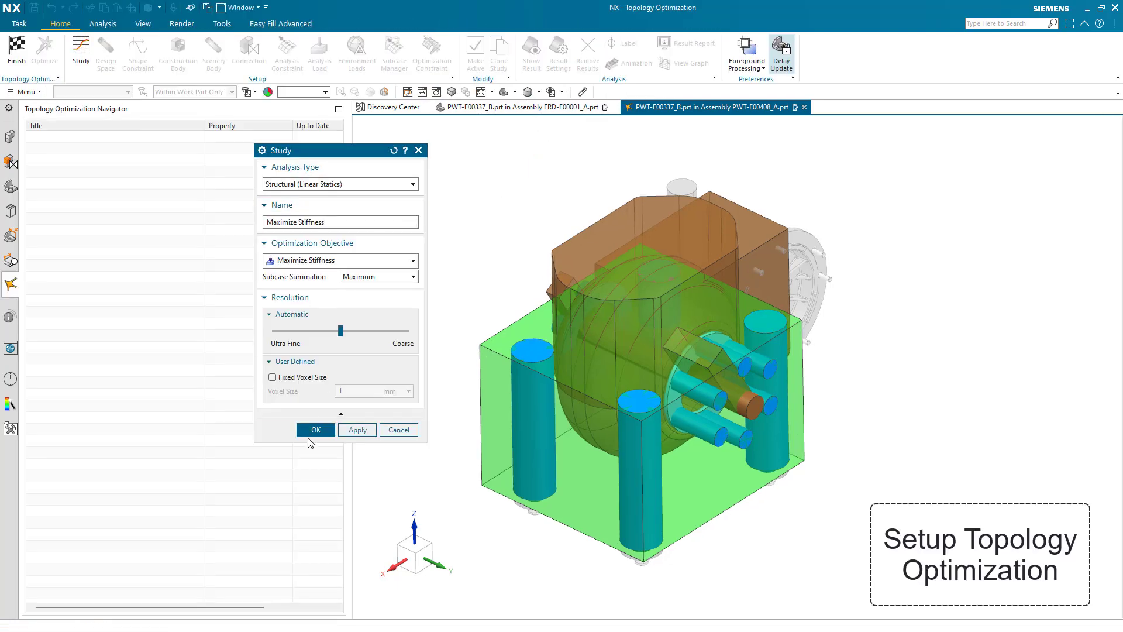
left_click(315, 429)
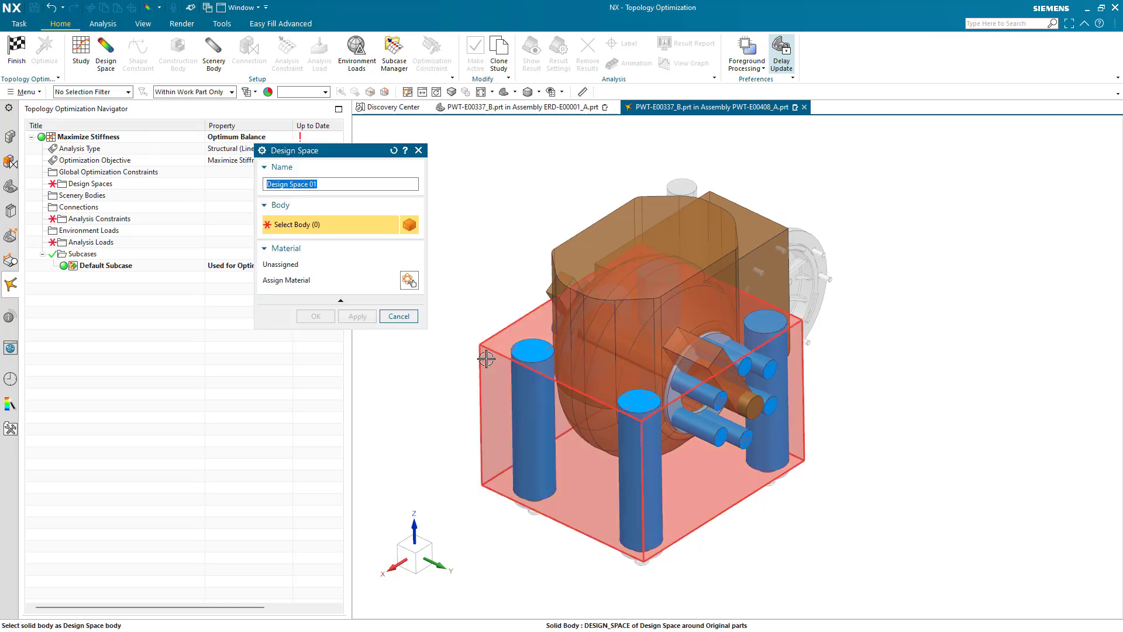
left_click(314, 315)
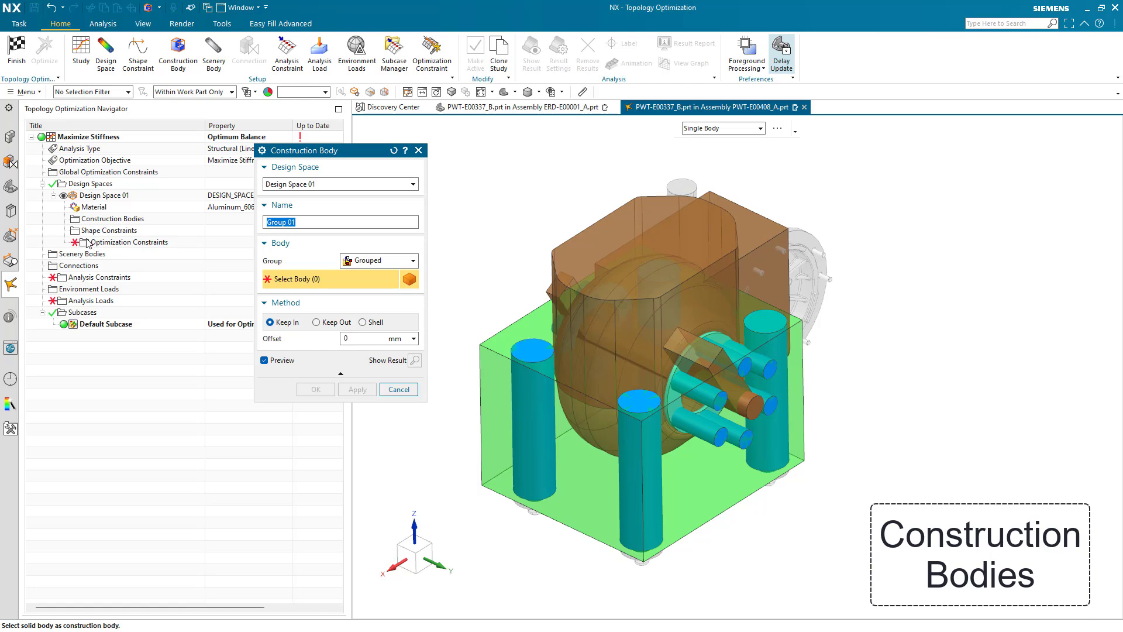
Add the four chassis mount bodies as a Shell construction body group
left_click(10, 185)
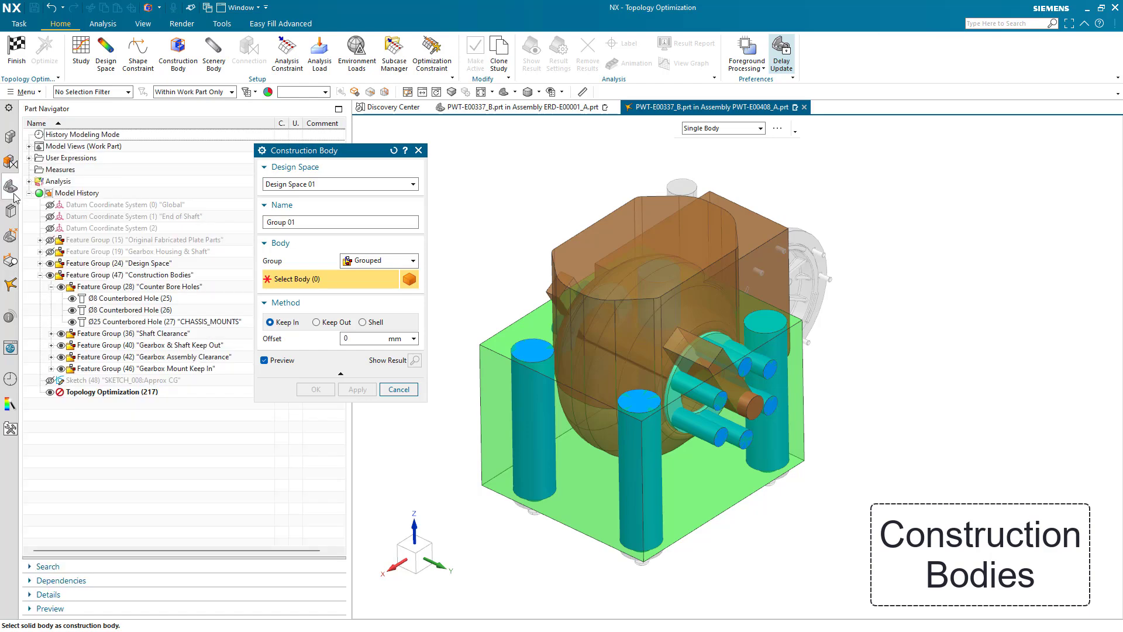
left_click(363, 322)
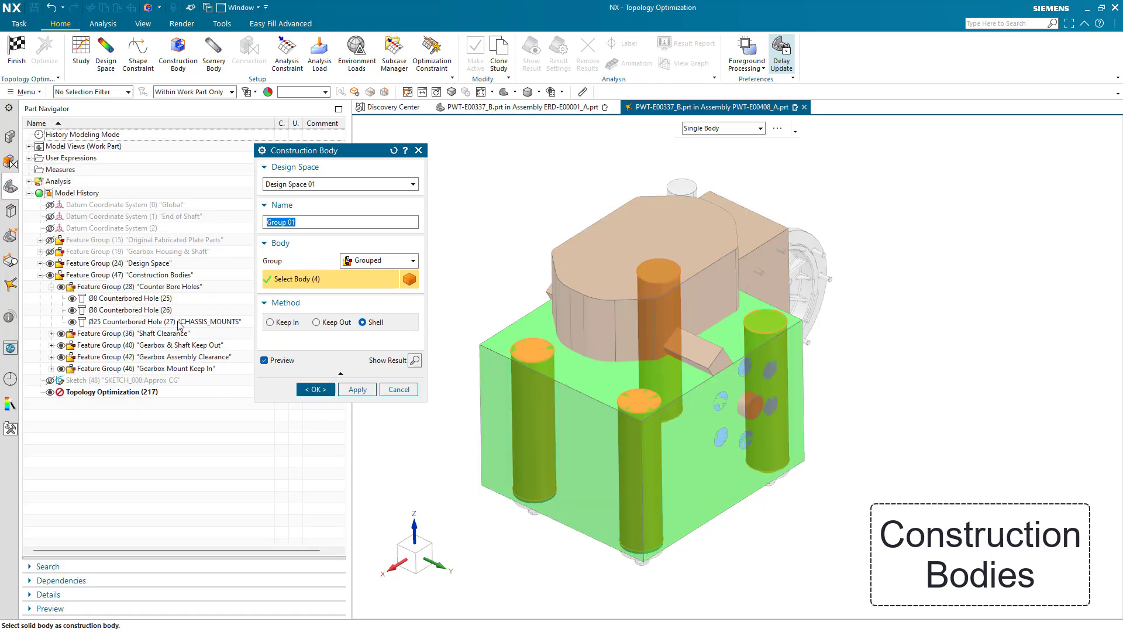
left_click(357, 389)
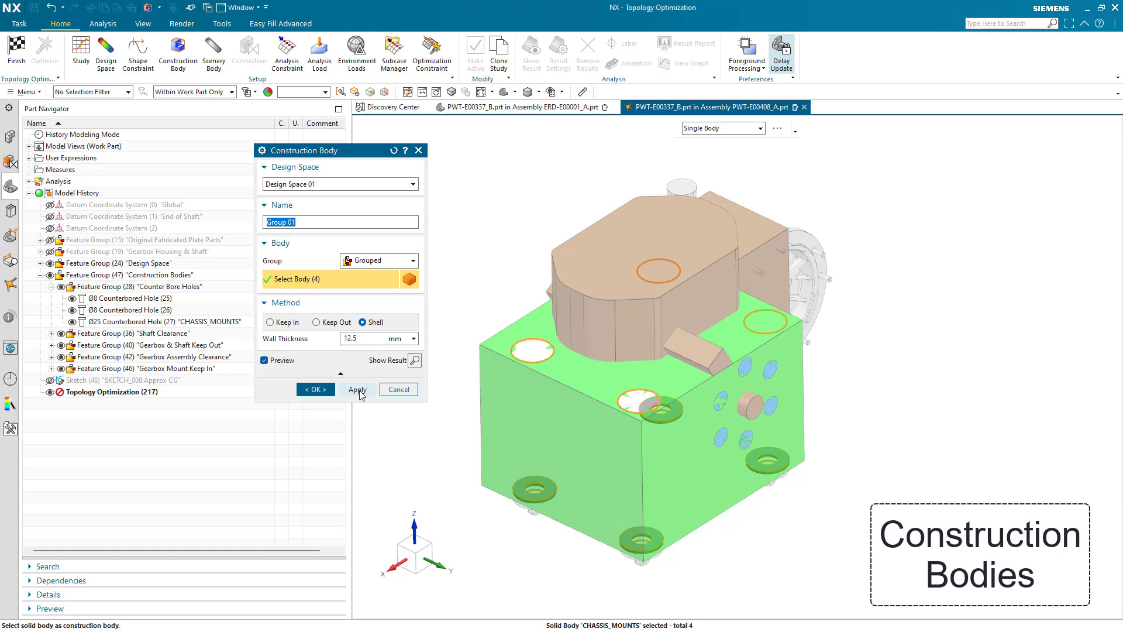
left_click(357, 389)
type("8")
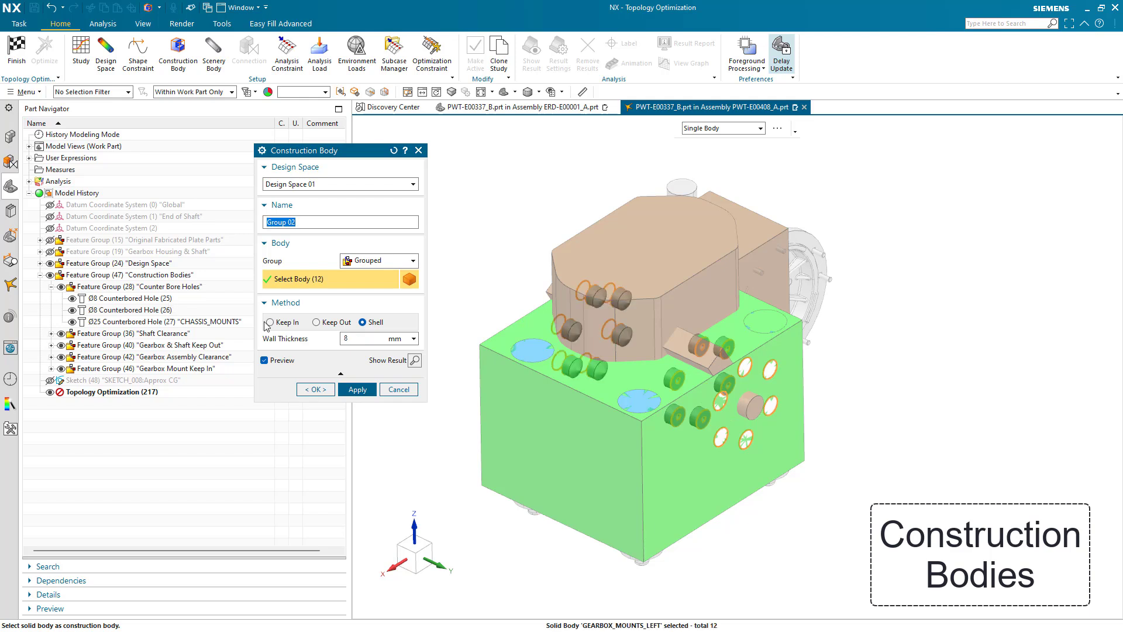
Add gearbox mounts and clearances as Keep Out groups, and mount rings as Keep In
left_click(316, 321)
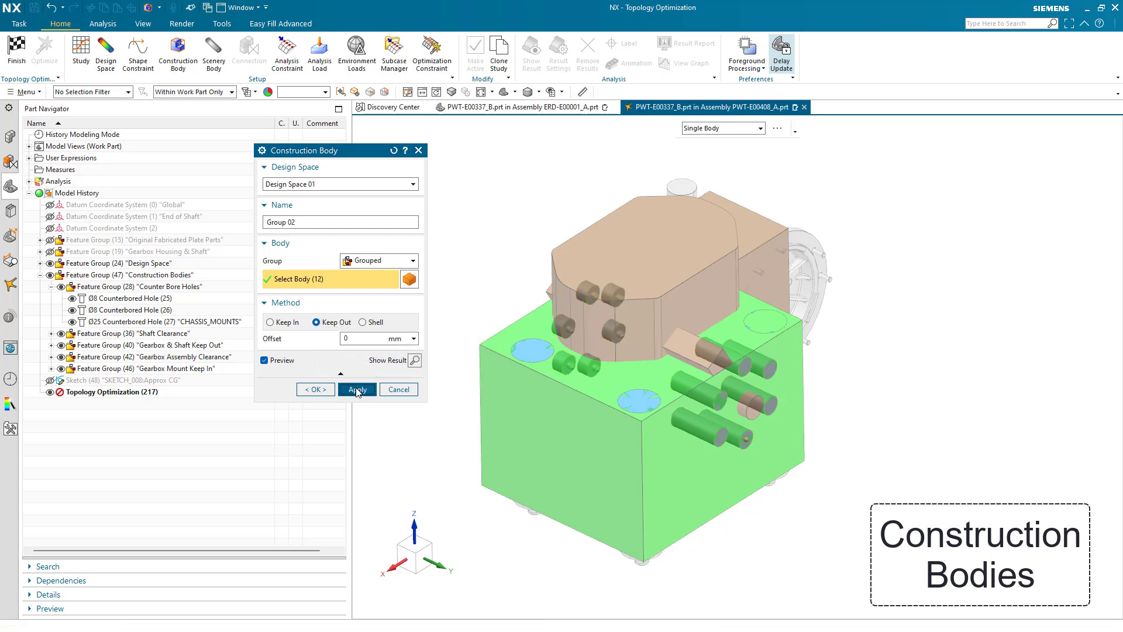
left_click(356, 388)
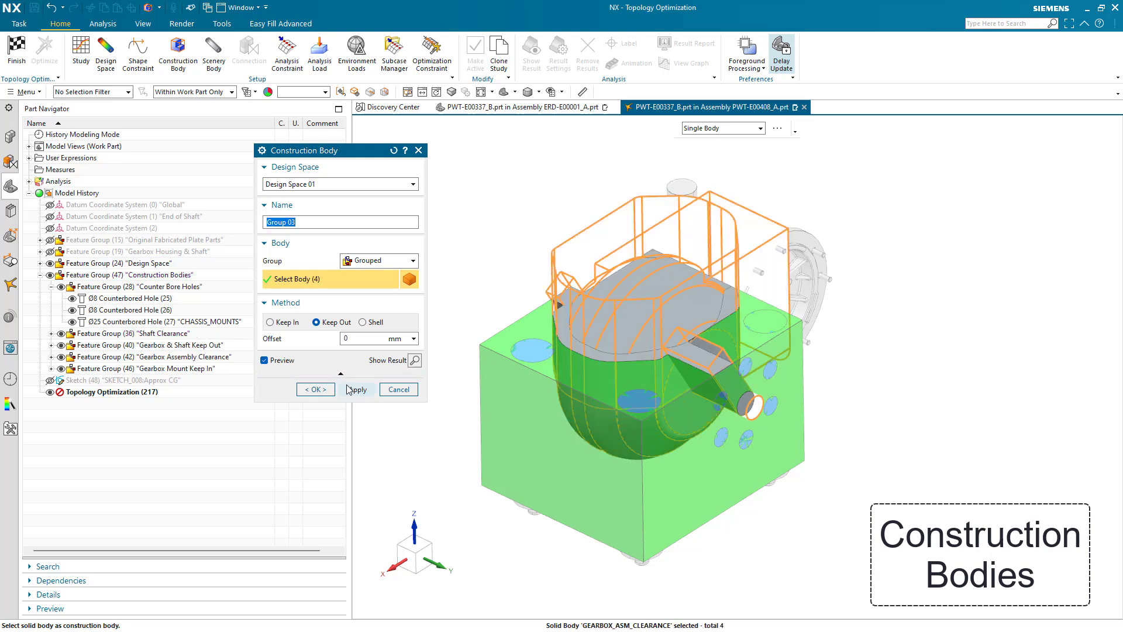
left_click(357, 389)
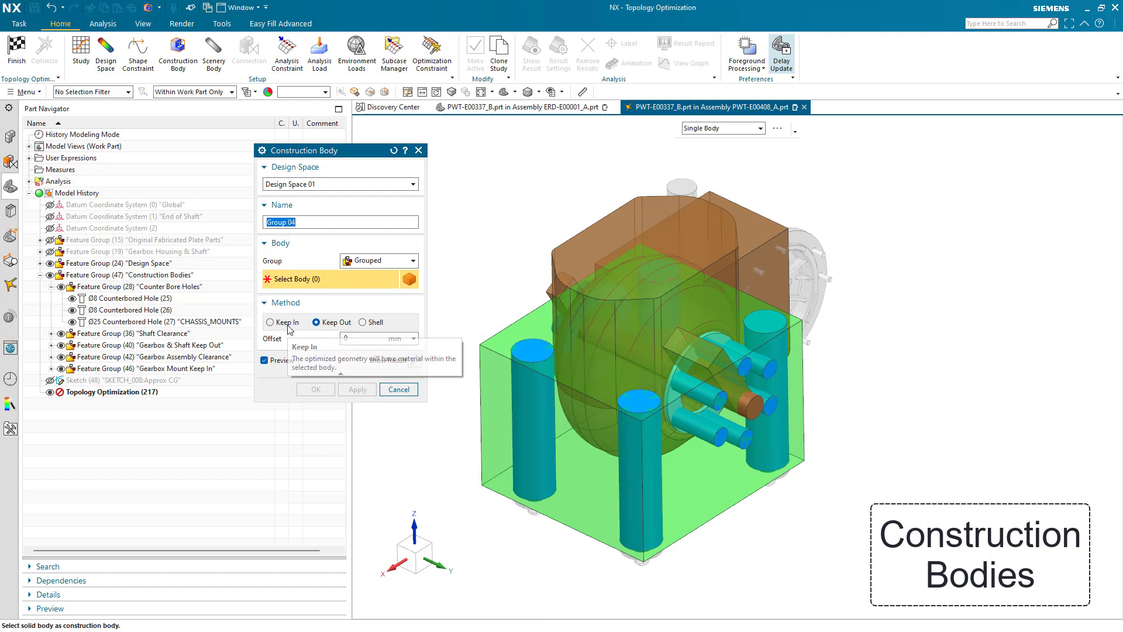
left_click(270, 321)
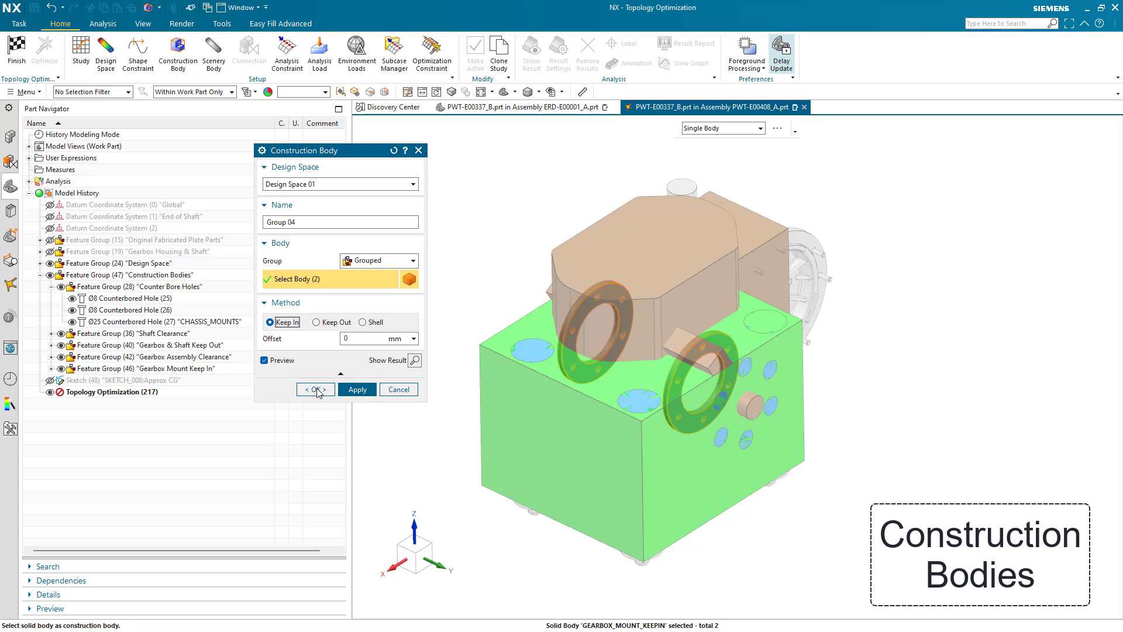
left_click(314, 389)
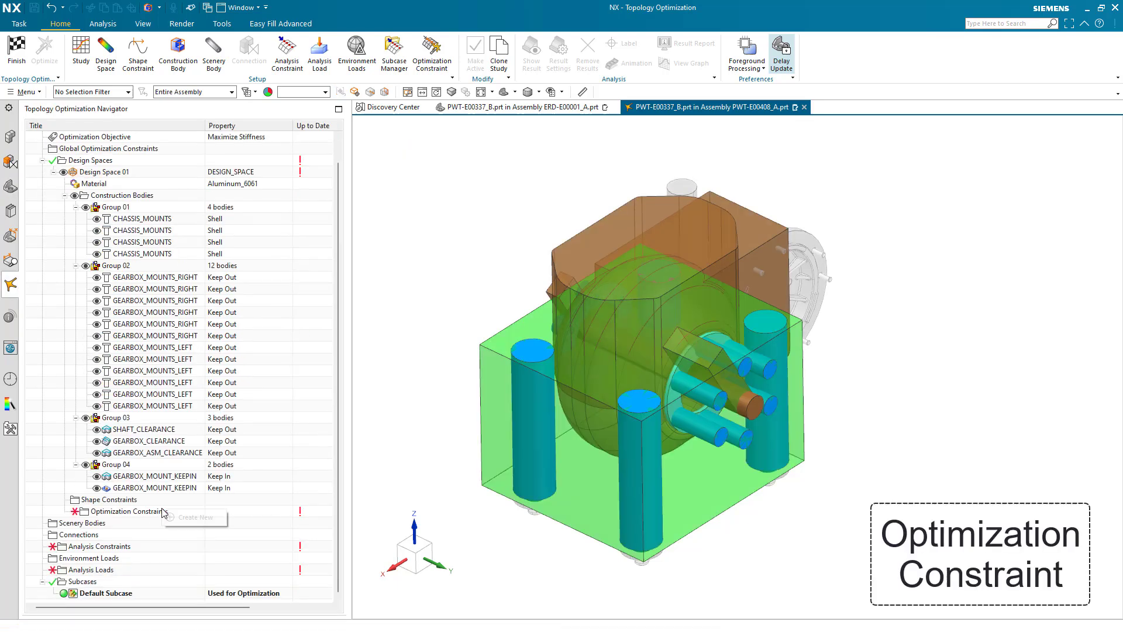
Add a Max Mass Limit optimization constraint of 2.75 kg
left_click(193, 517)
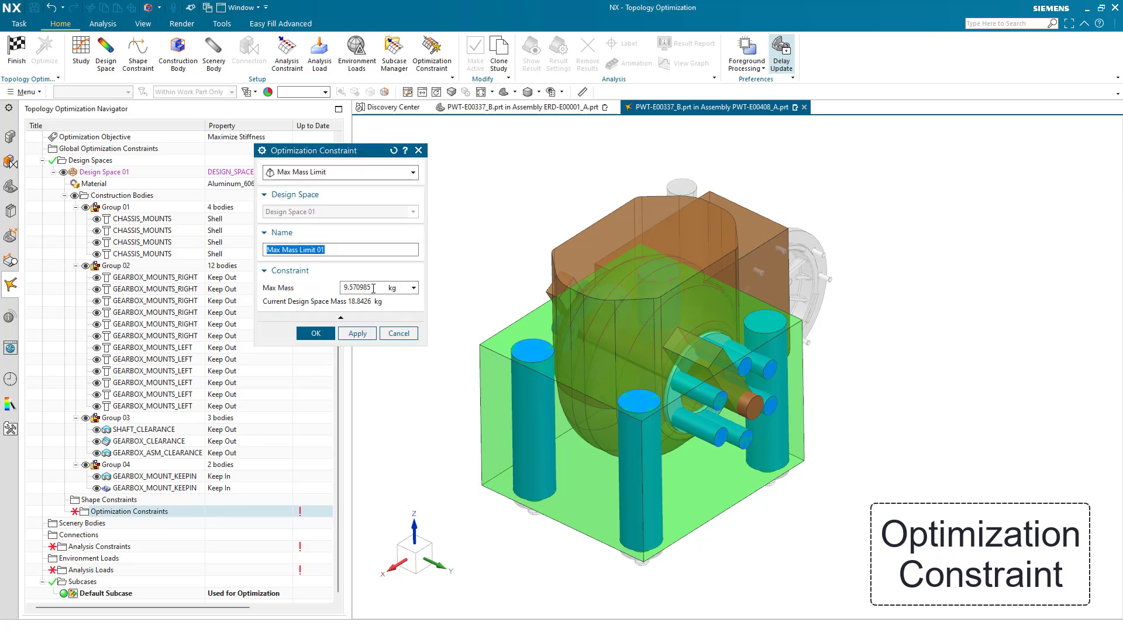
left_click(315, 333)
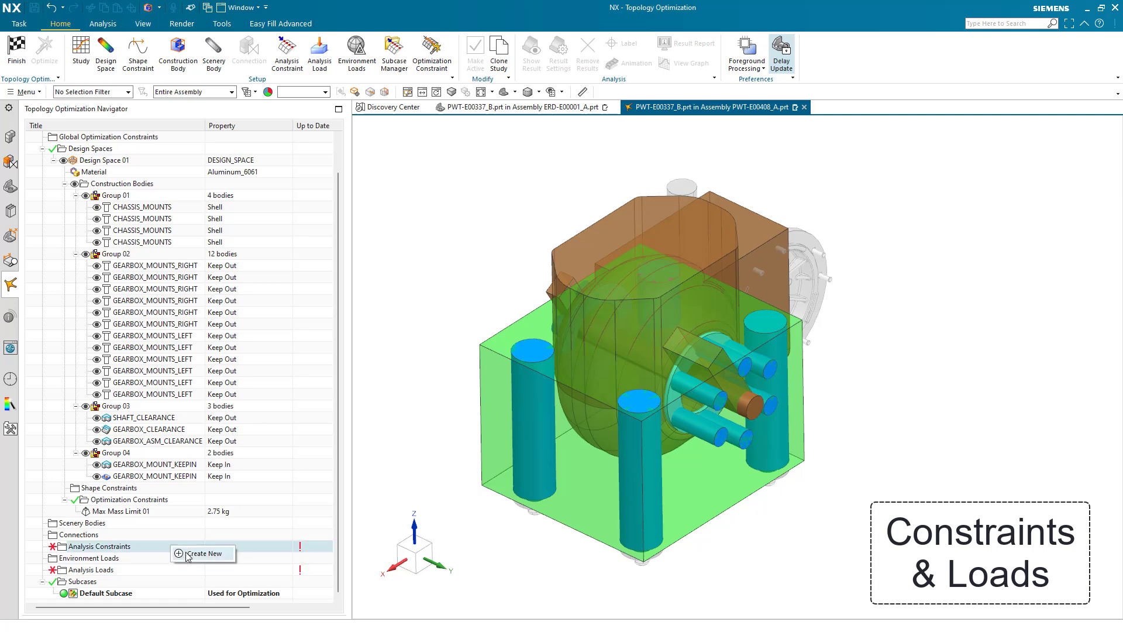
Create a Pinned constraint on the four mount hole faces and hide Group 01
left_click(203, 553)
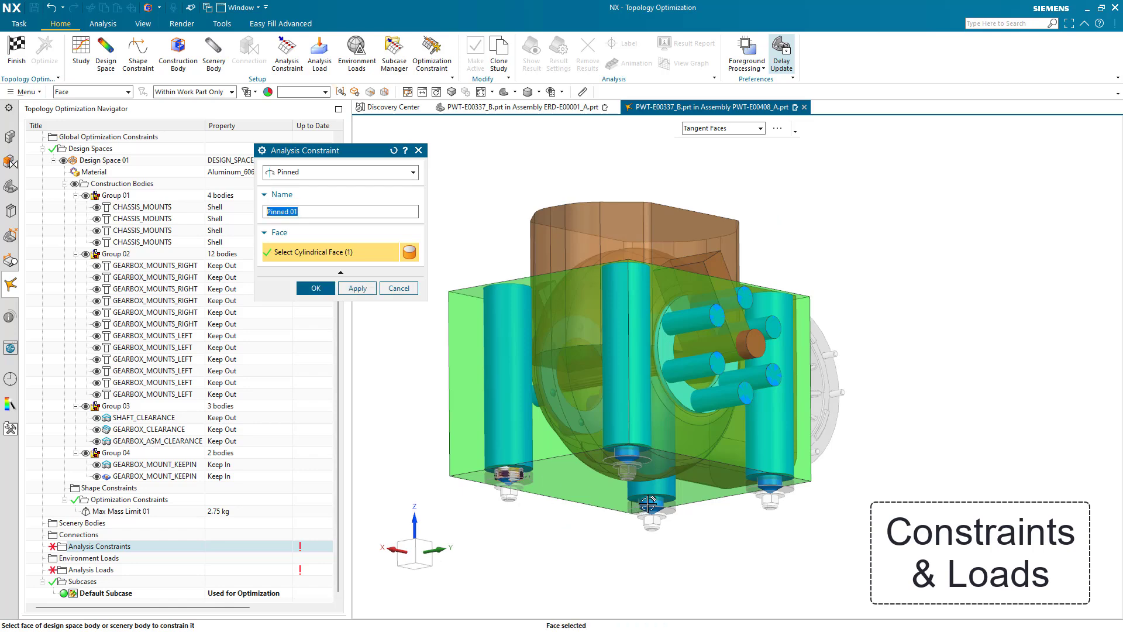
left_click(695, 463)
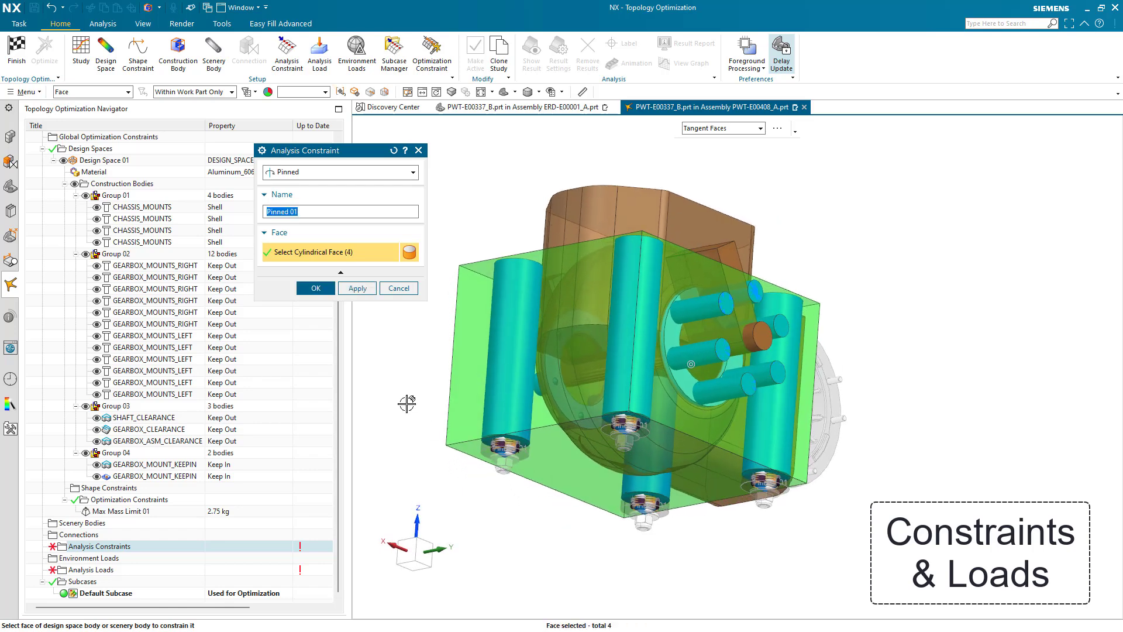
left_click(314, 287)
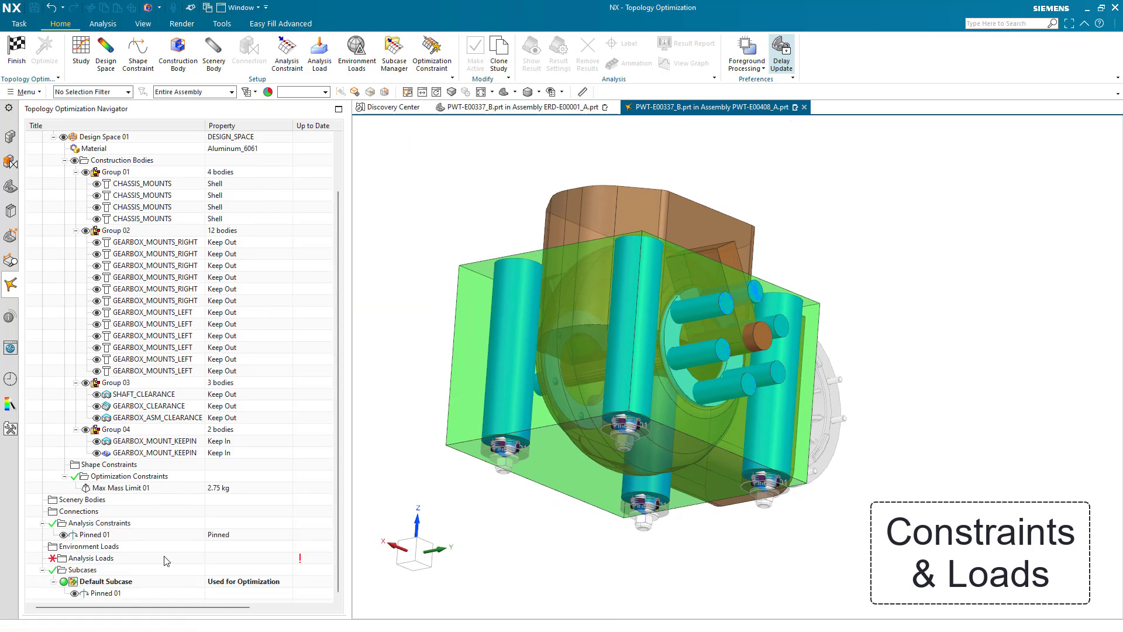
left_click(81, 172)
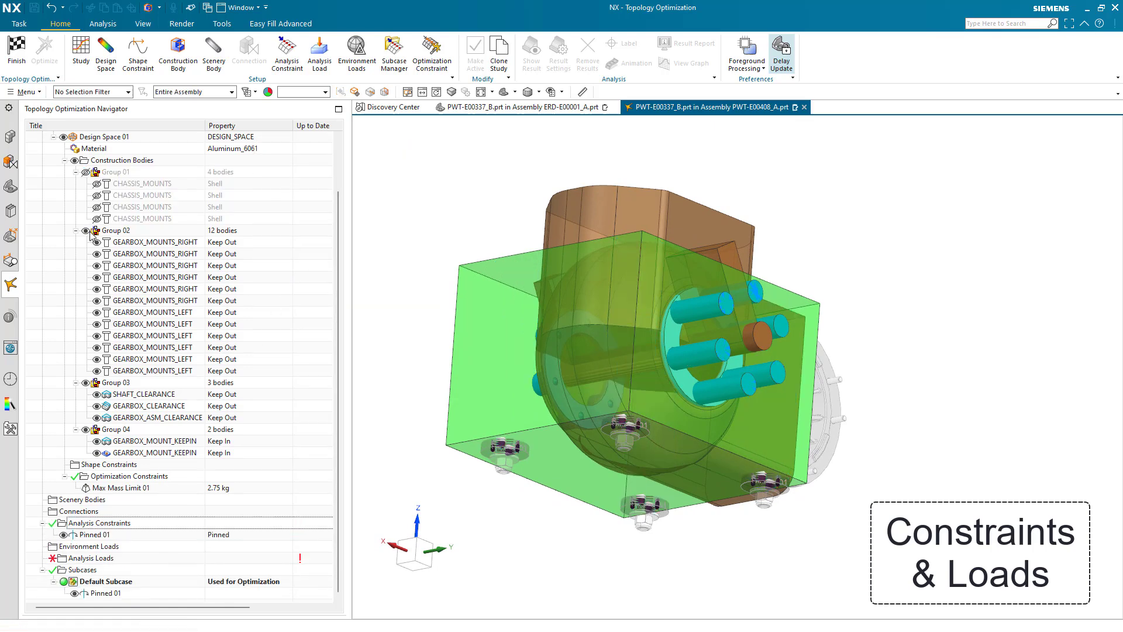
Hide gearbox mounts, add the 1000 N·m -YC driveshaft torque and other loads, hide load symbols
left_click(90, 230)
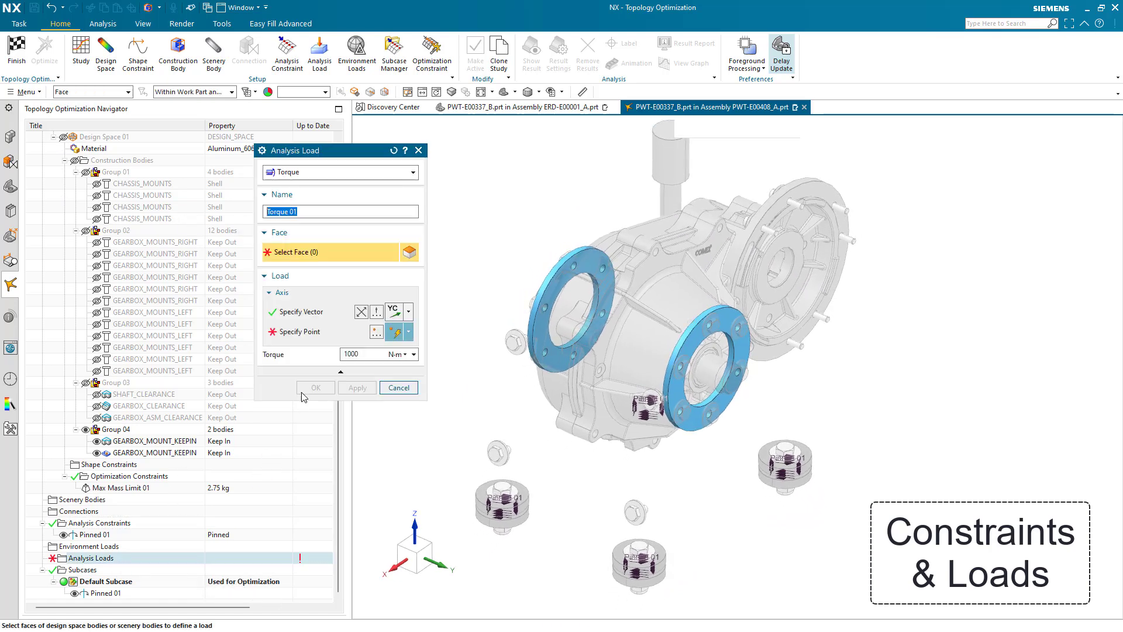
left_click(558, 293)
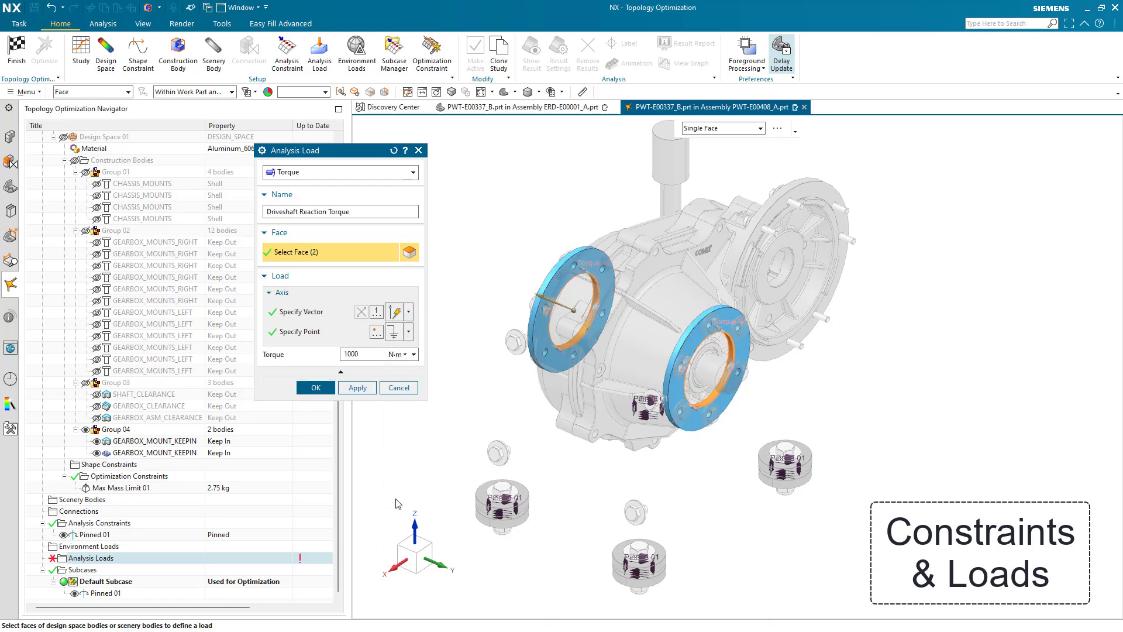
left_click(393, 312)
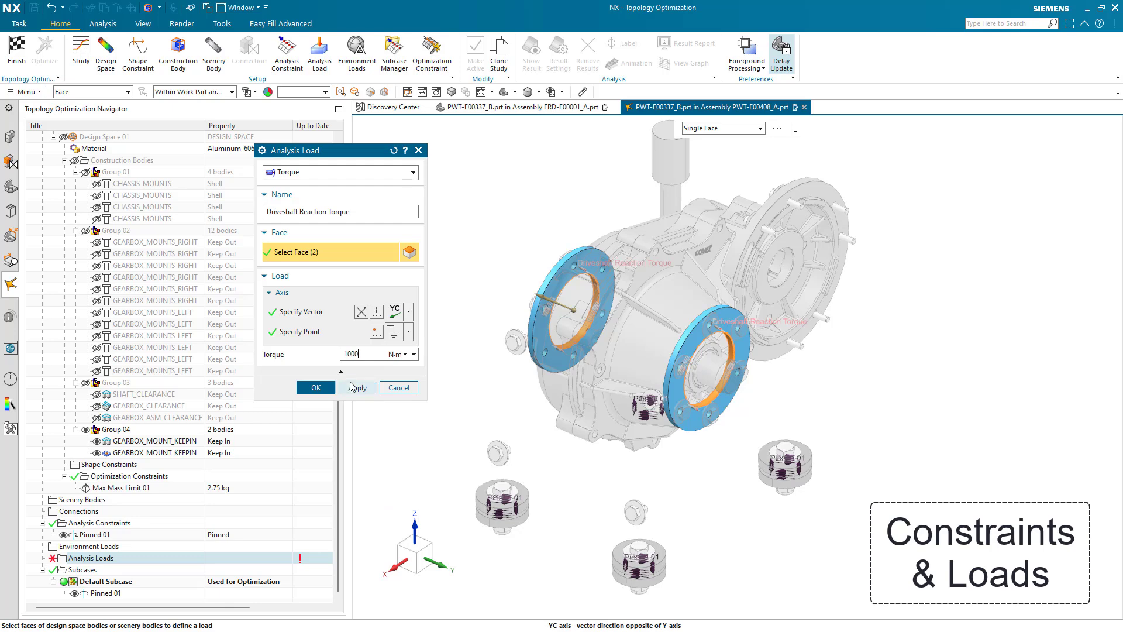
left_click(357, 388)
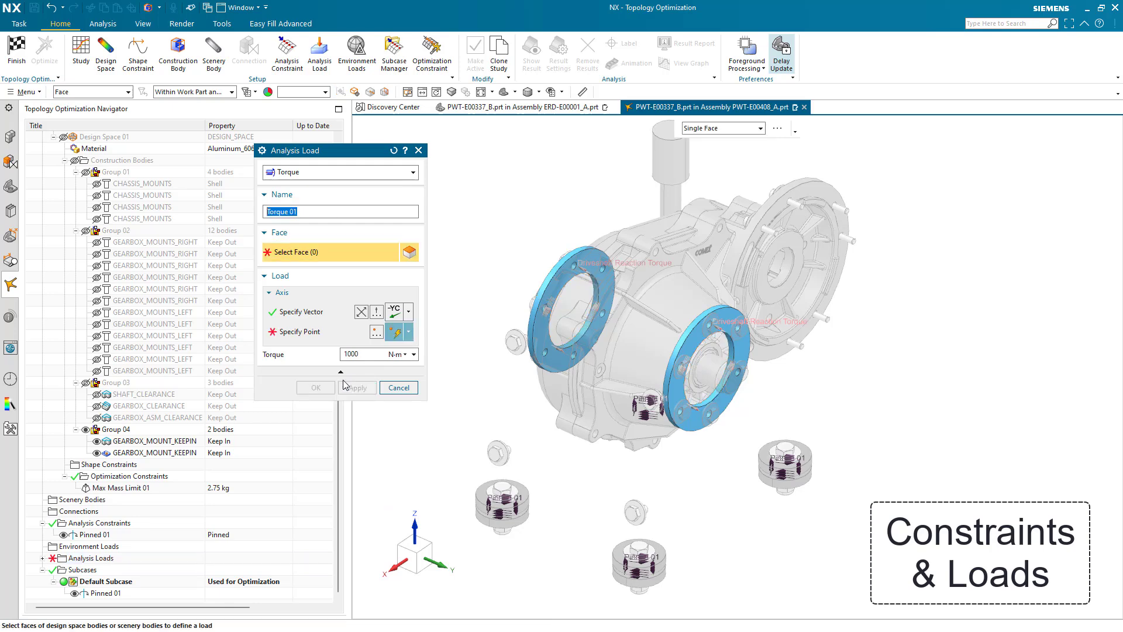
left_click(398, 388)
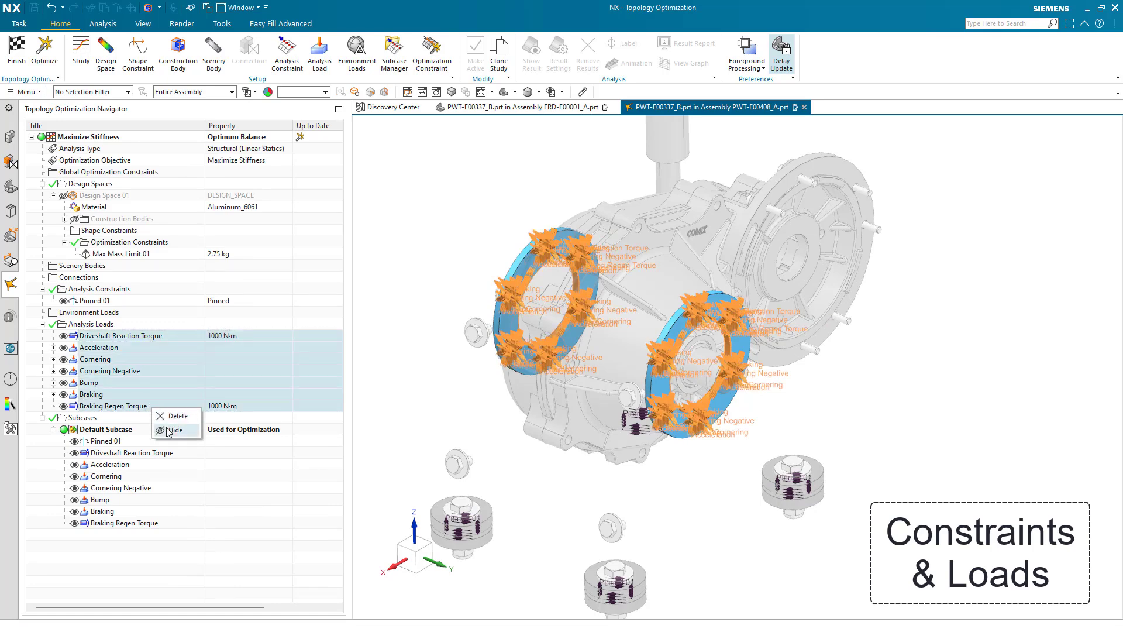
left_click(175, 429)
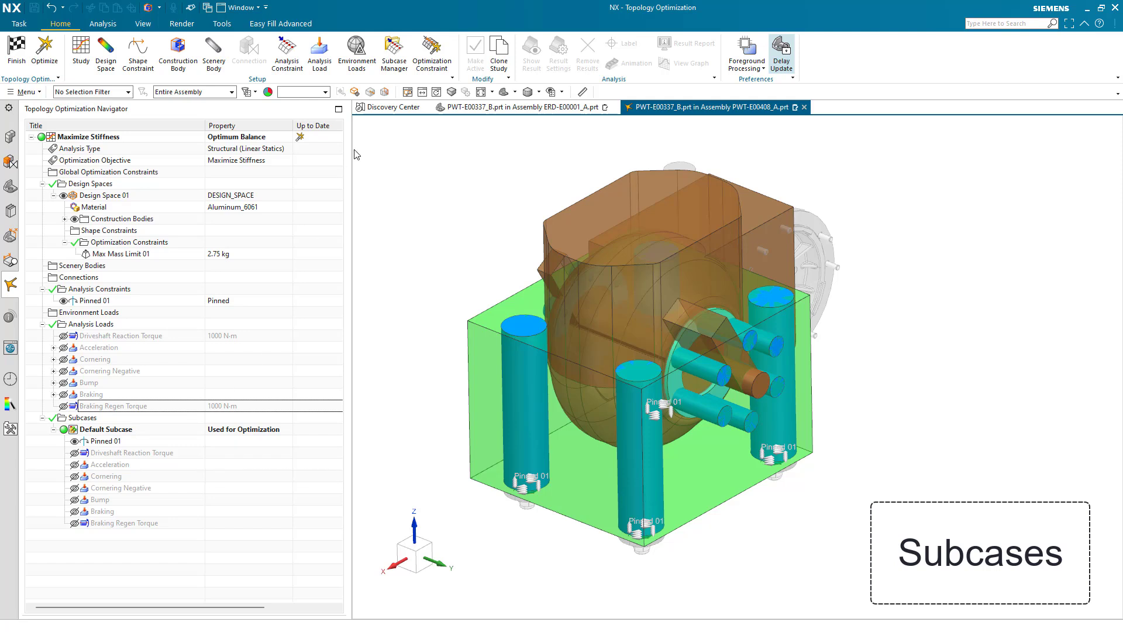
Create Acceleration, Cornering, Cornering Negative, Bump and Braking Regen subcases, each with its loads and Pinned 01
left_click(393, 52)
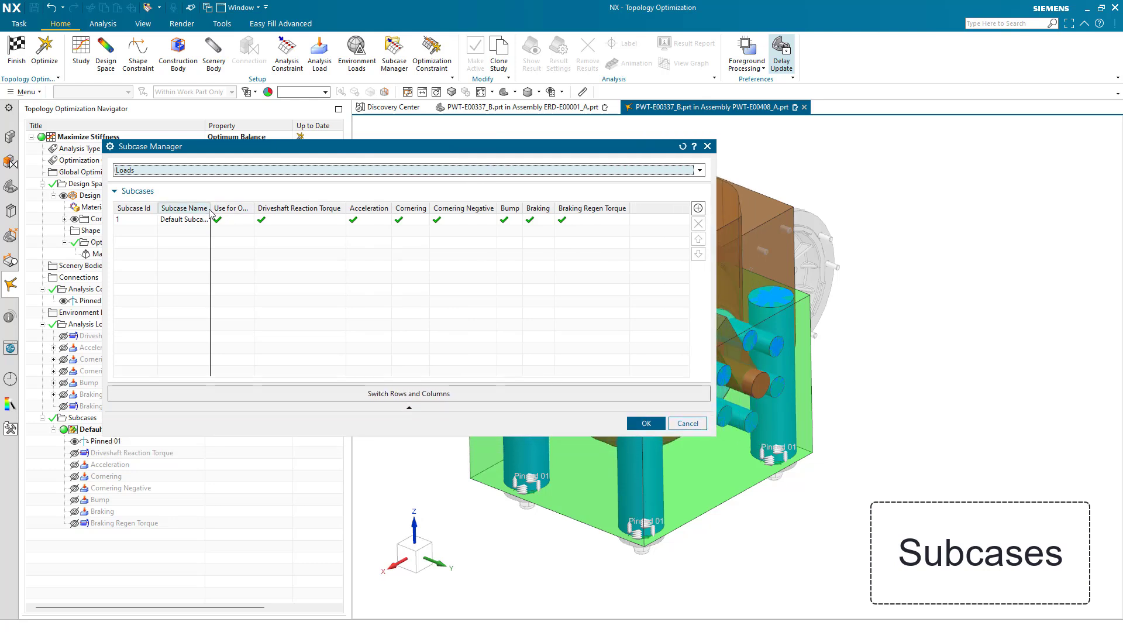
right_click(185, 219)
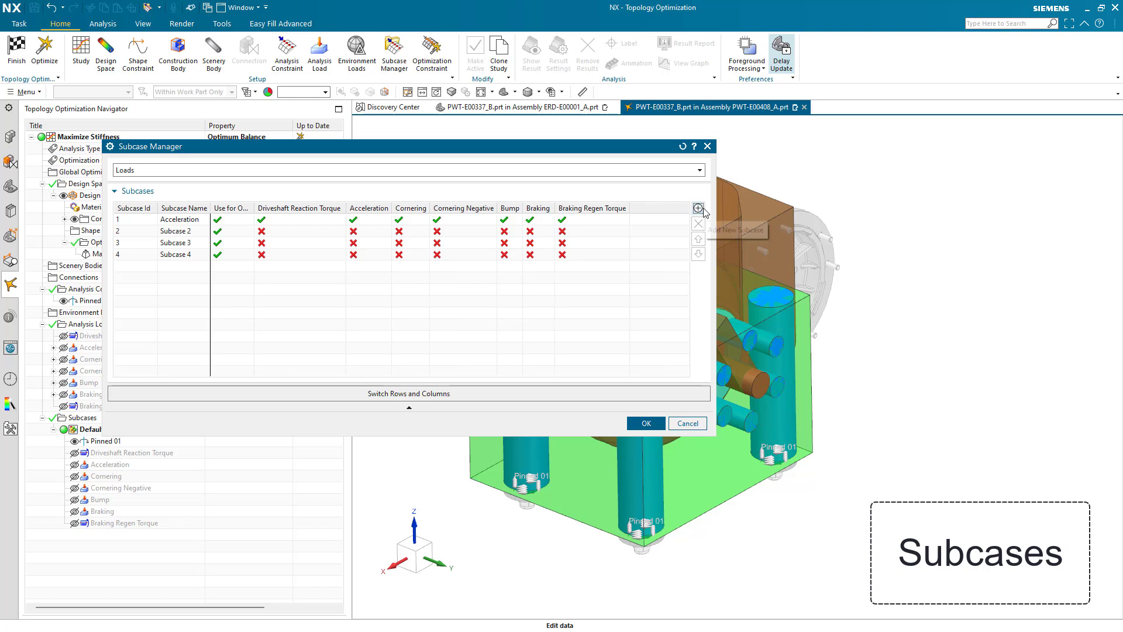
left_click(698, 208)
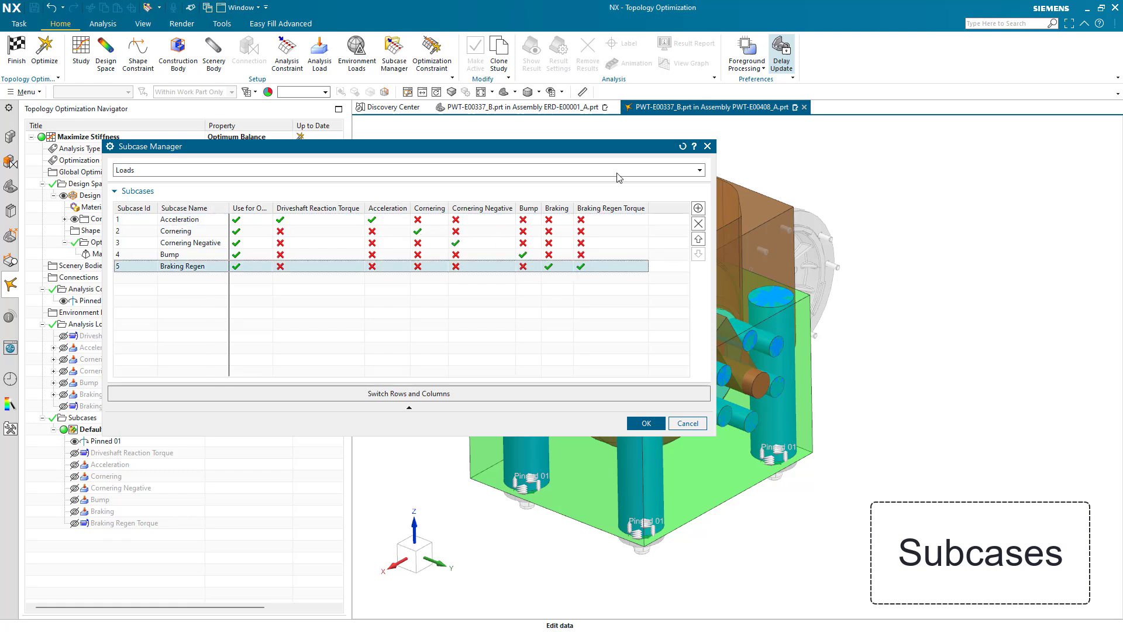
left_click(406, 169)
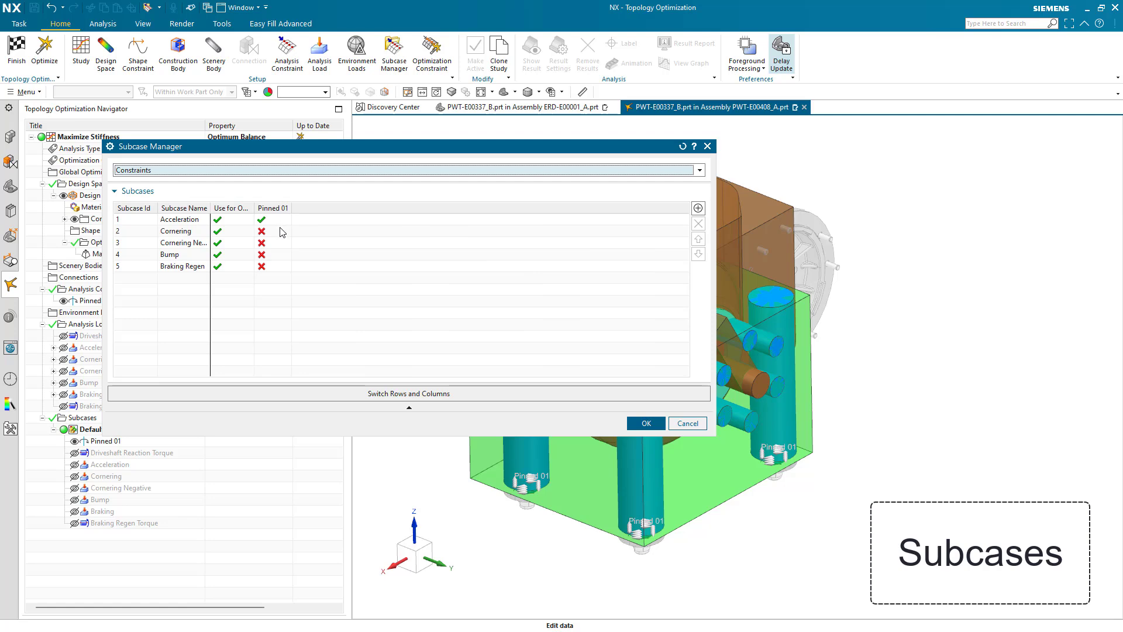
left_click(644, 423)
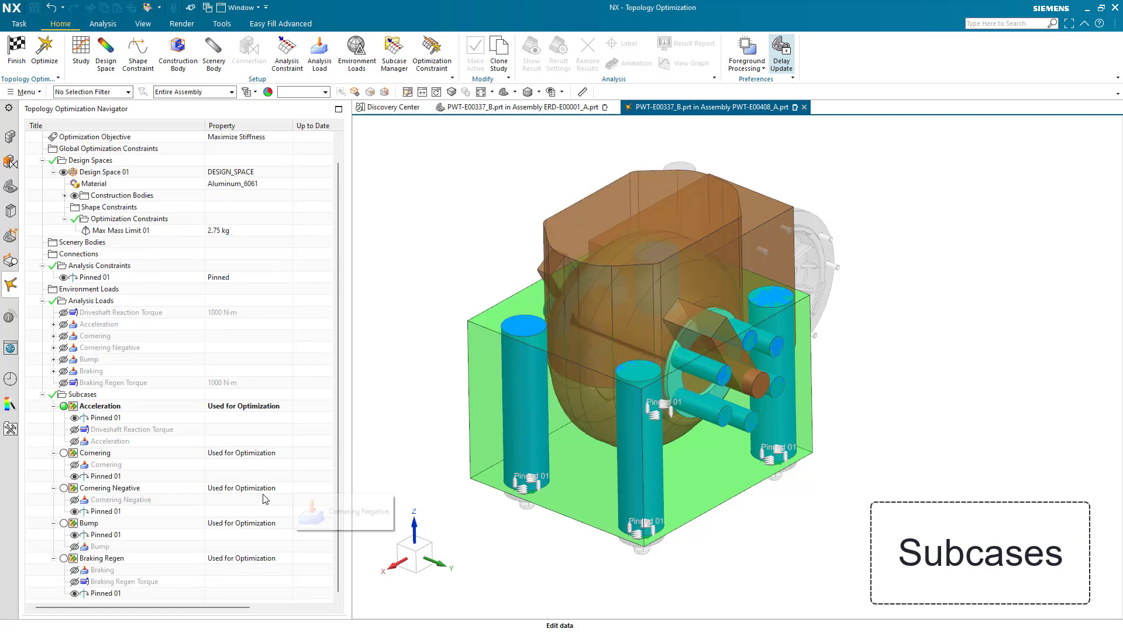
mouse_move(45, 51)
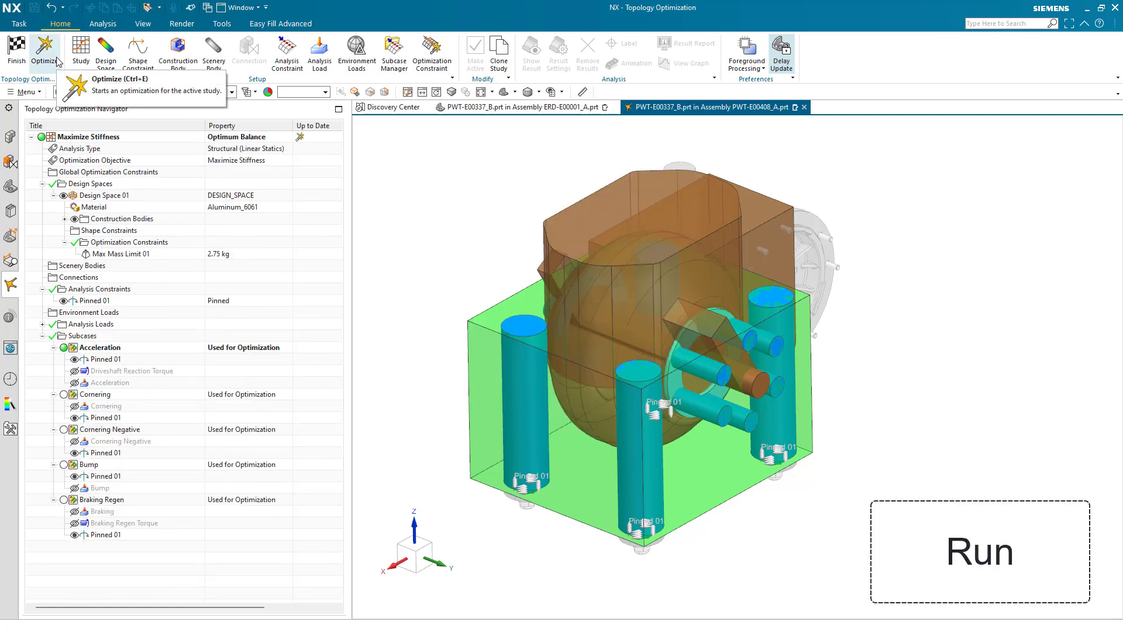
Run the topology optimization to convergence and close the Solve Progress Monitor
left_click(44, 51)
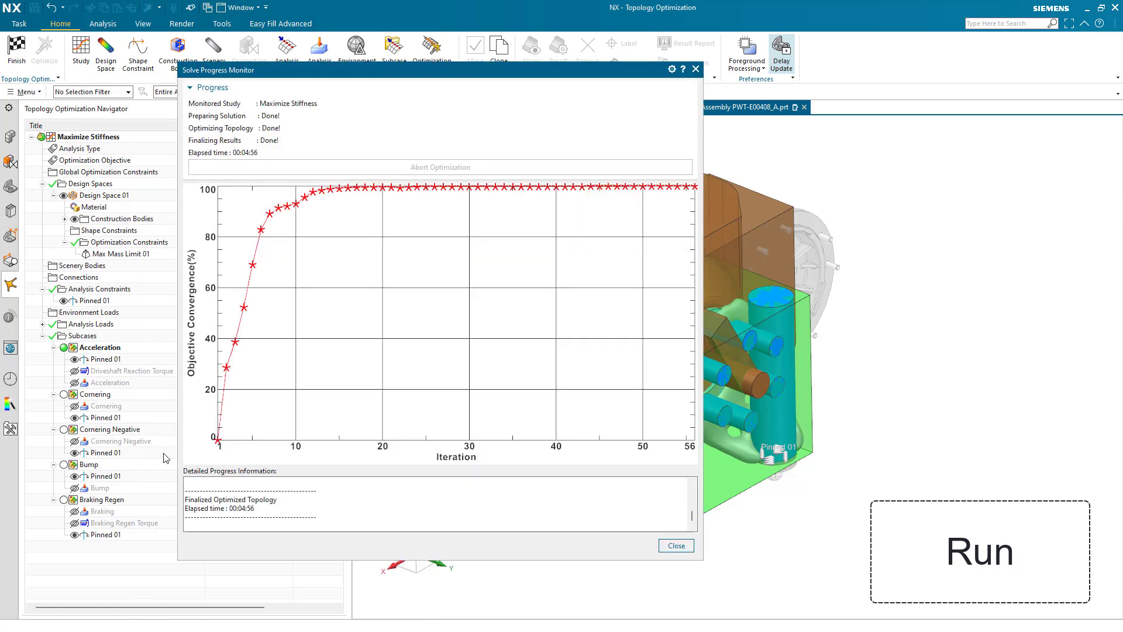
mouse_move(675, 545)
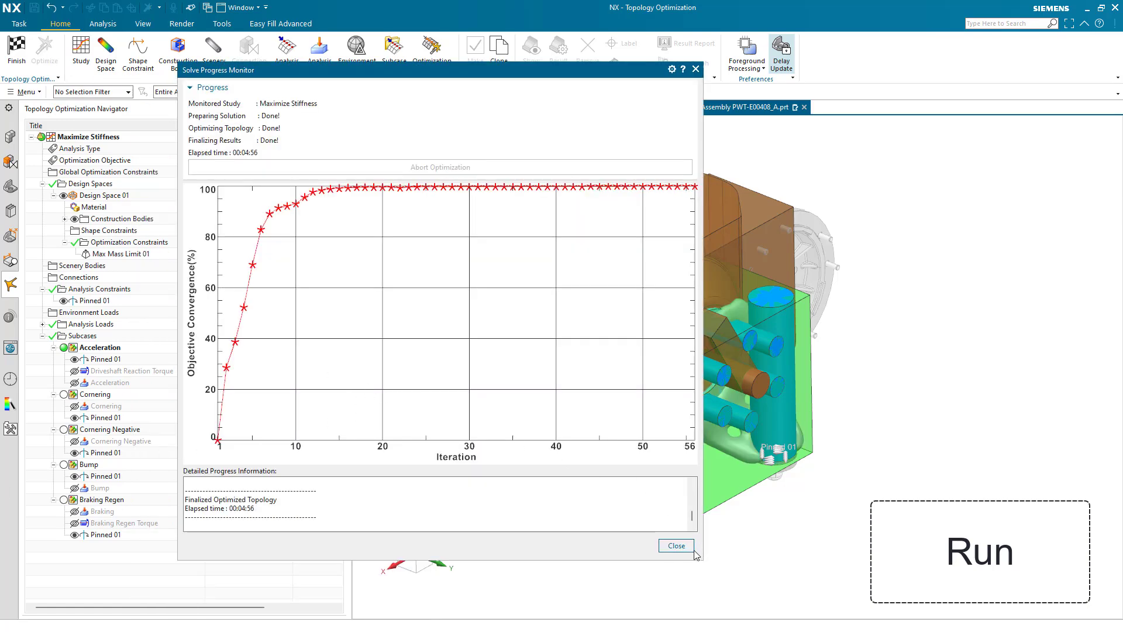
left_click(674, 545)
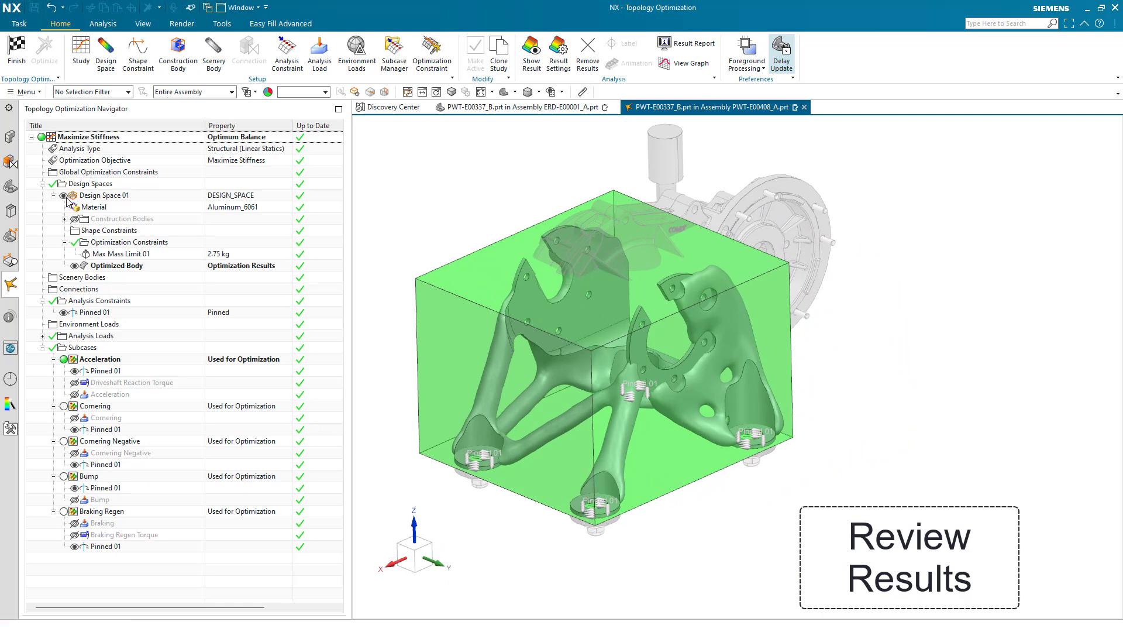
Display the Acceleration subcase displacement, then von Mises stress, on the bracket
left_click(557, 53)
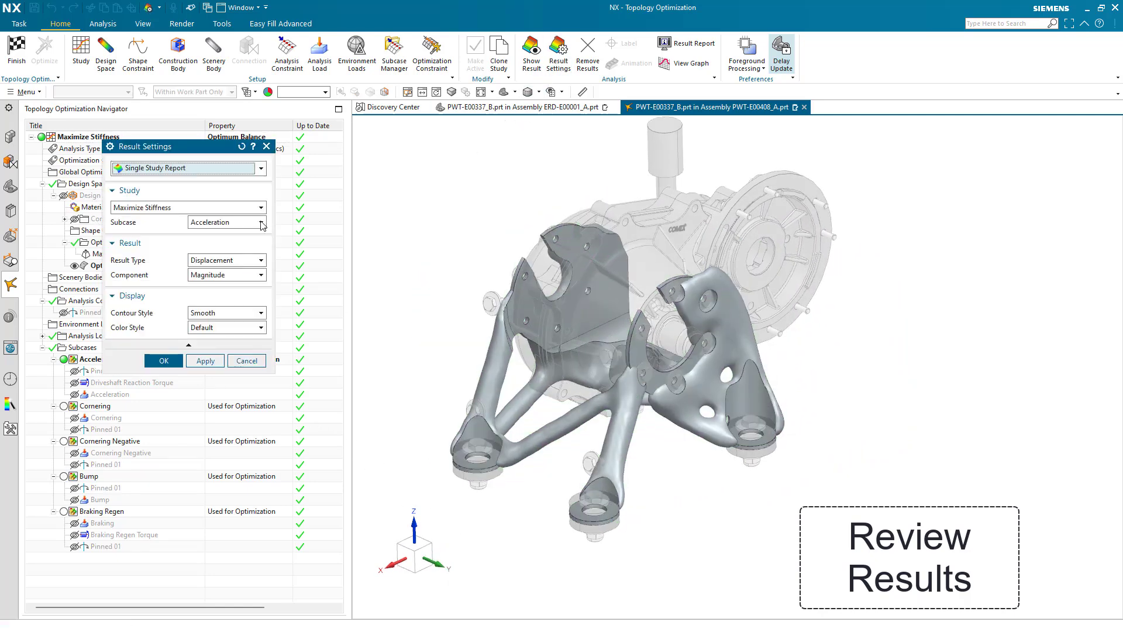
left_click(205, 360)
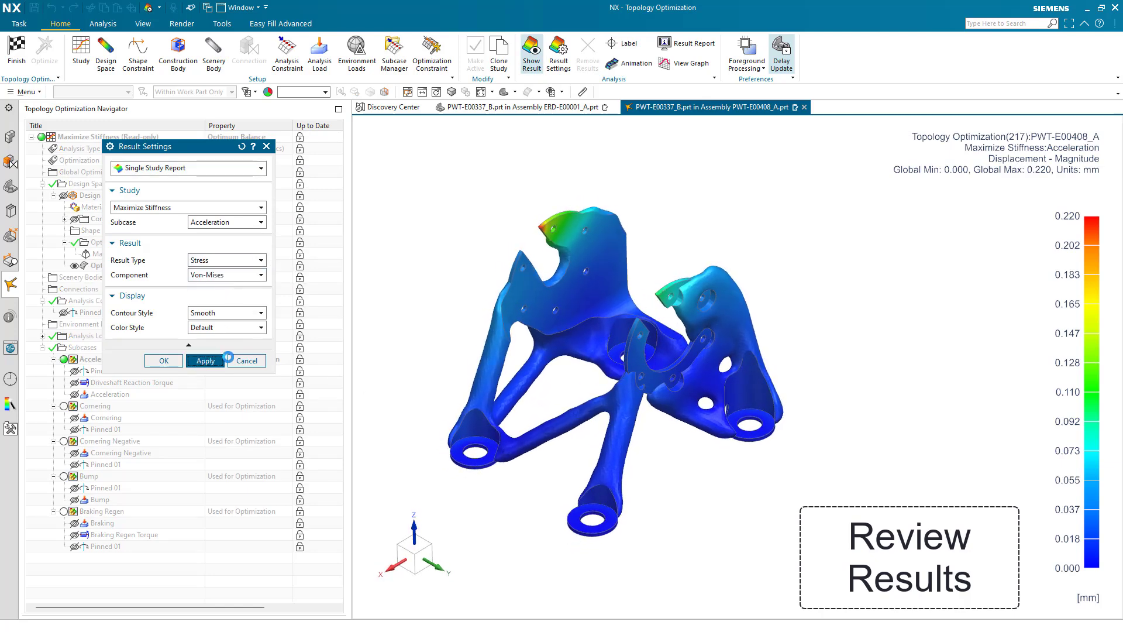
left_click(204, 360)
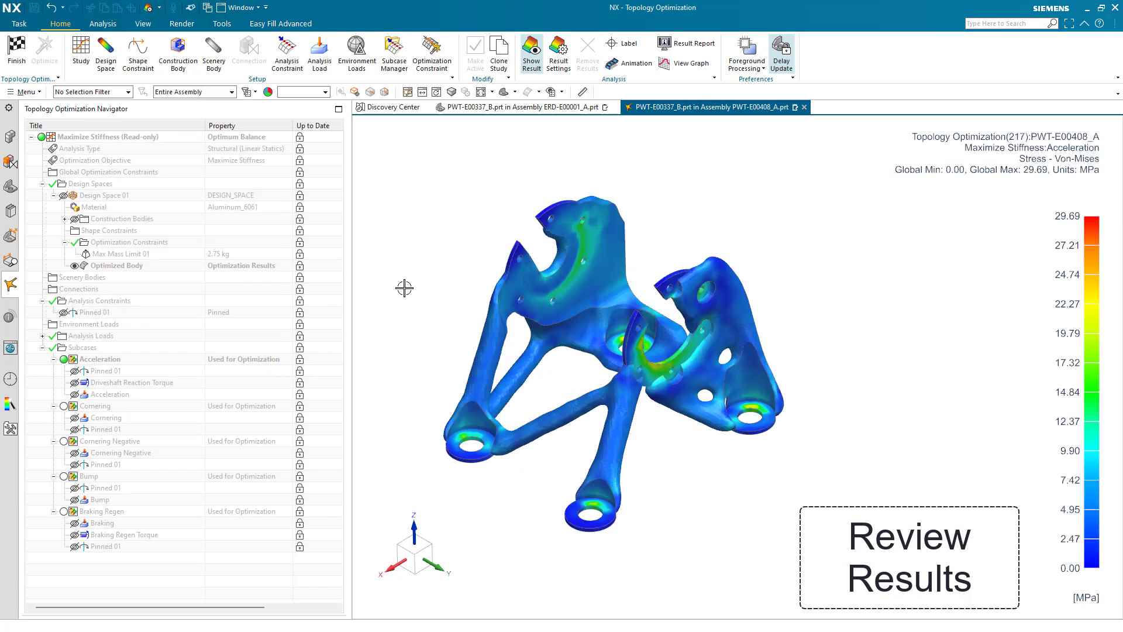
Play the deformation animation, then stop it and close the animation controls
left_click(634, 63)
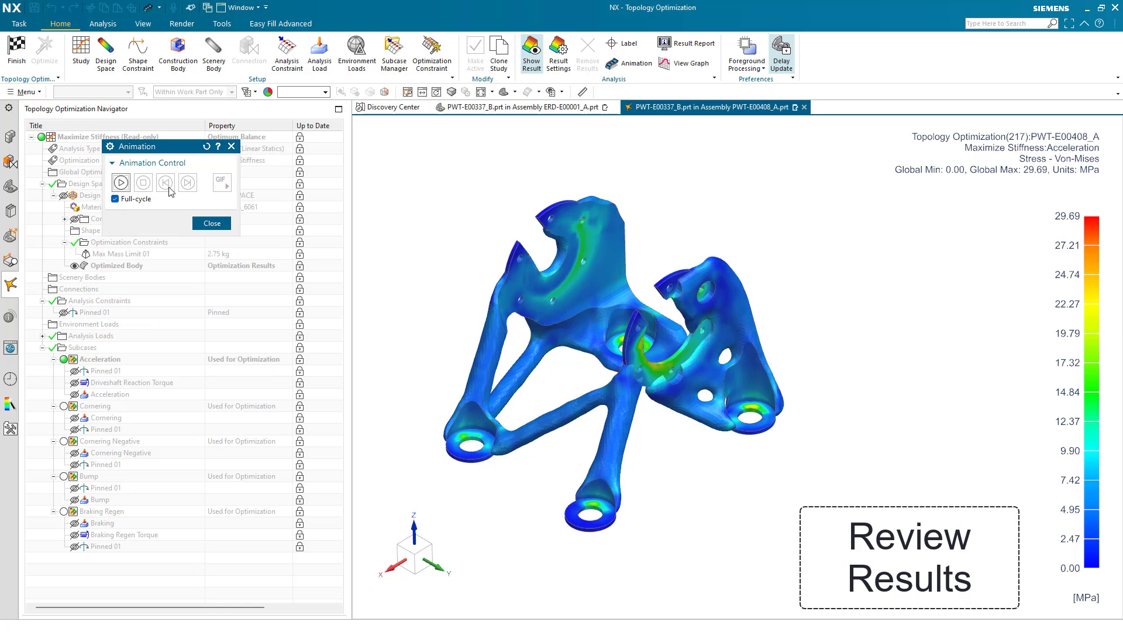
left_click(121, 182)
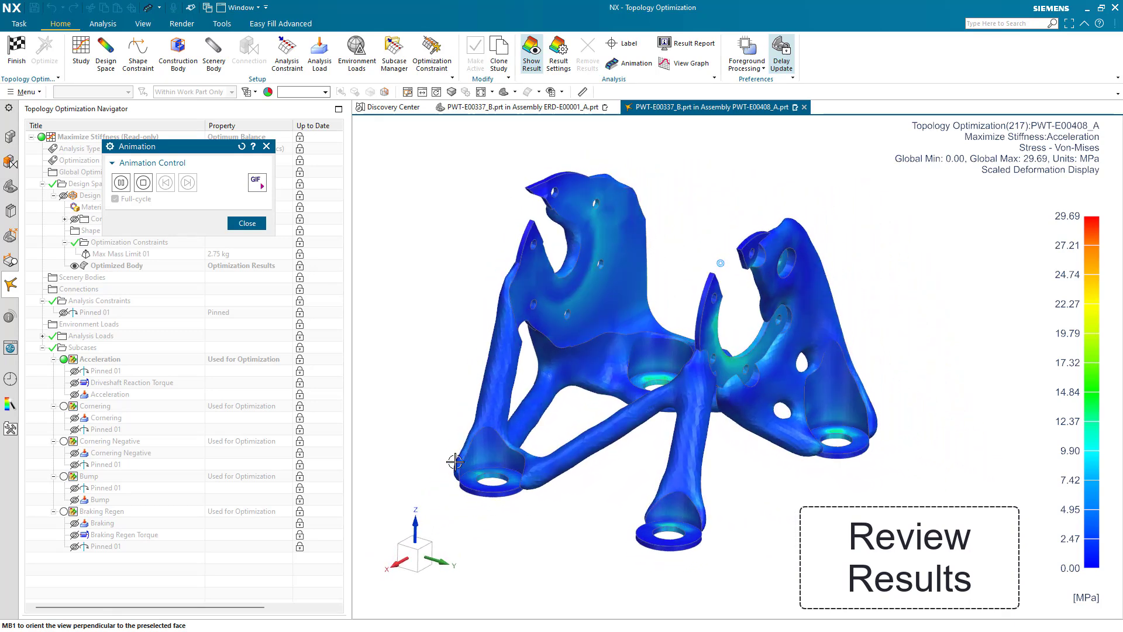
left_click(247, 222)
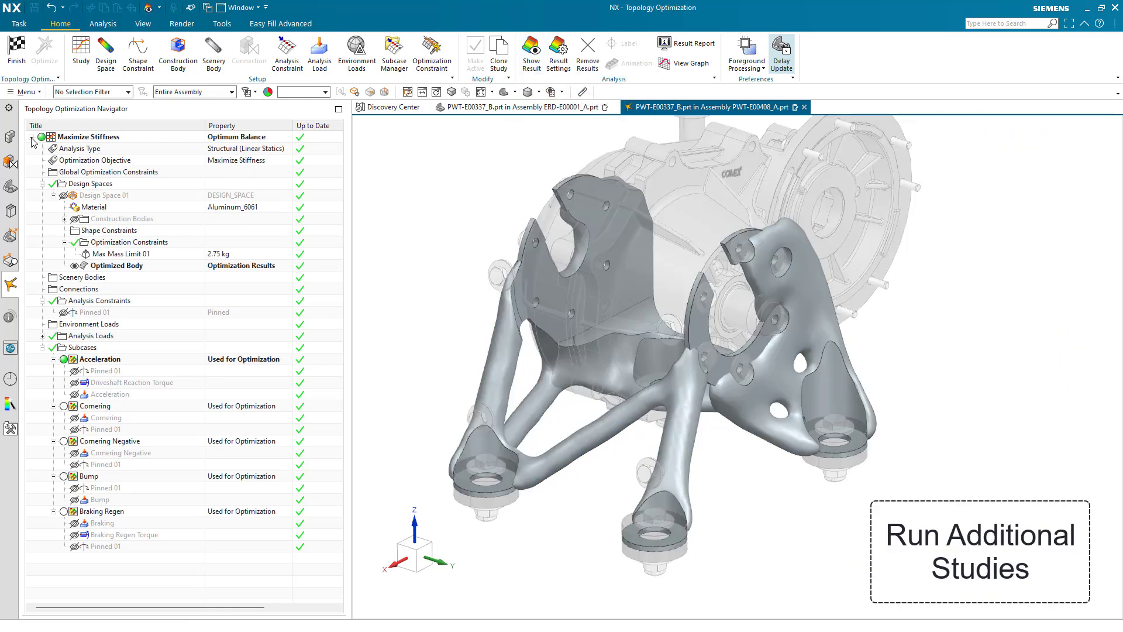
Clone the stiffness study and change its optimization objective to Minimize Mass
right_click(88, 137)
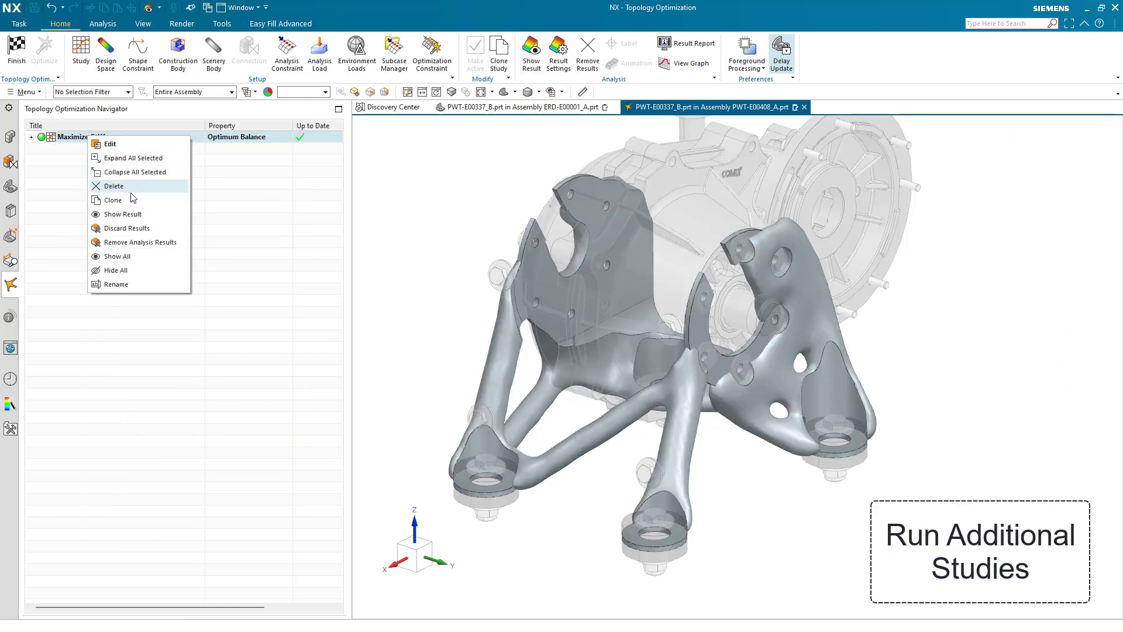
left_click(112, 200)
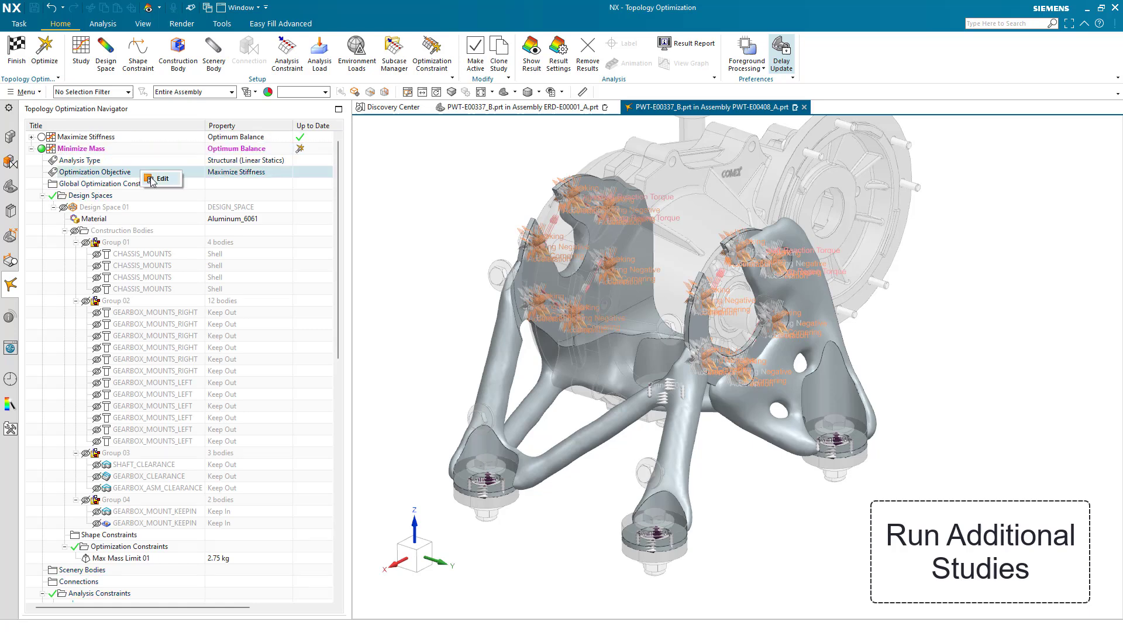
left_click(158, 178)
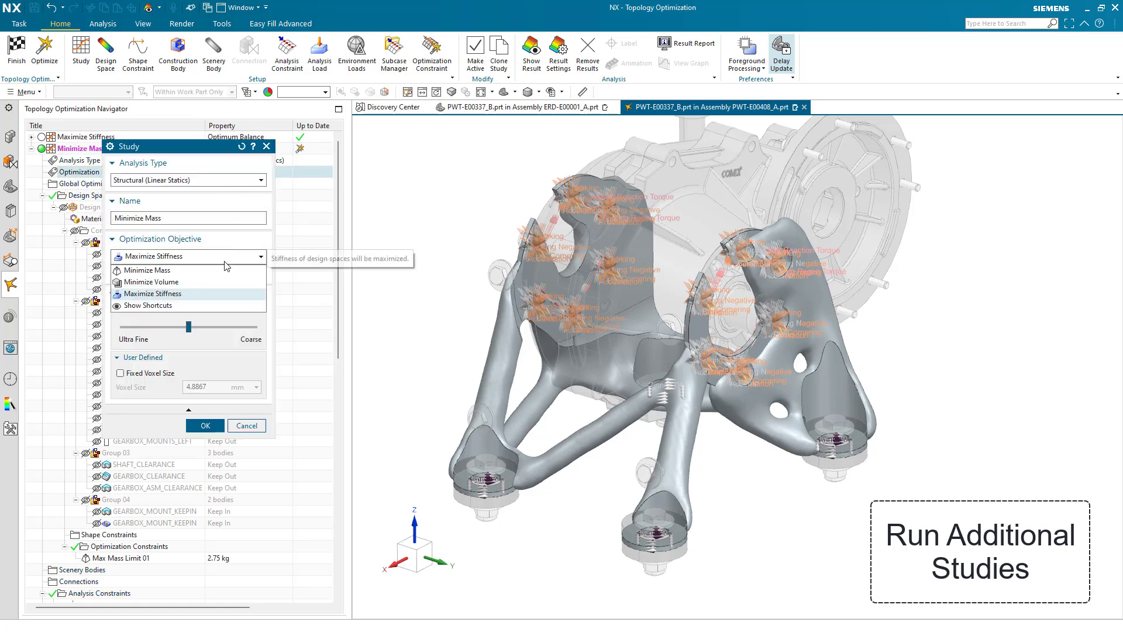
left_click(147, 270)
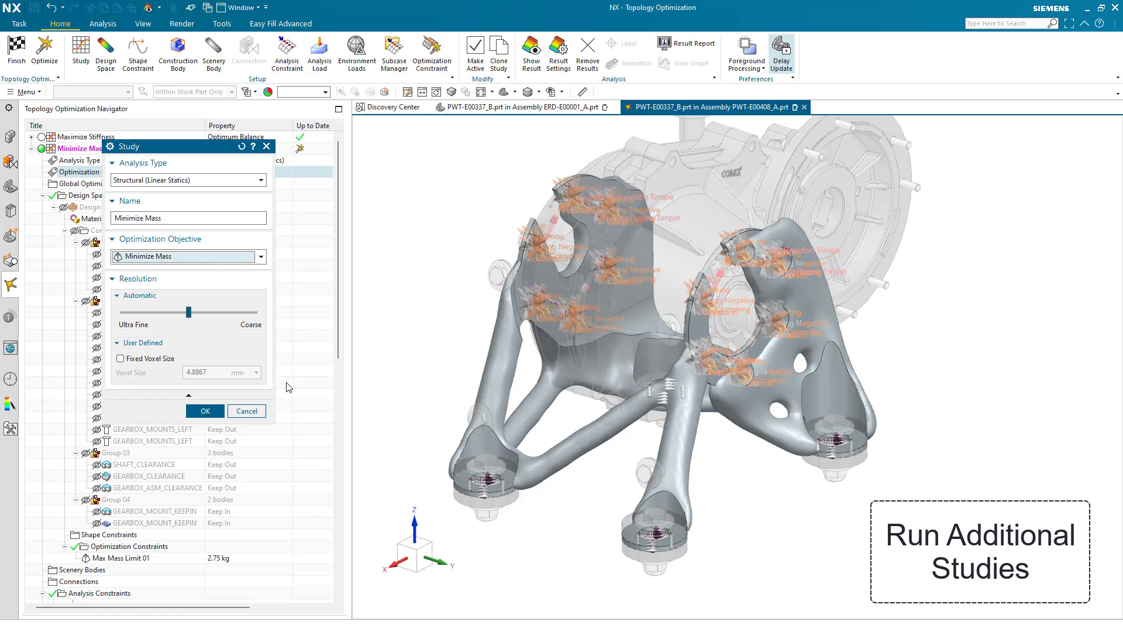
left_click(204, 411)
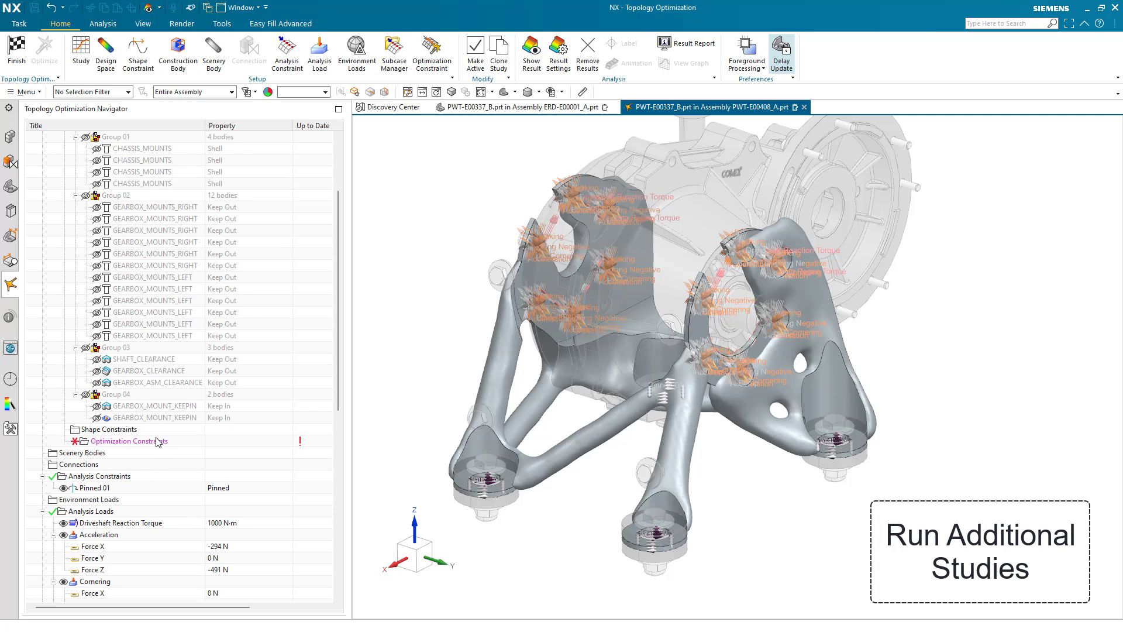
Set the Max Stress Limit constraint to 30% of Yield
double_click(130, 441)
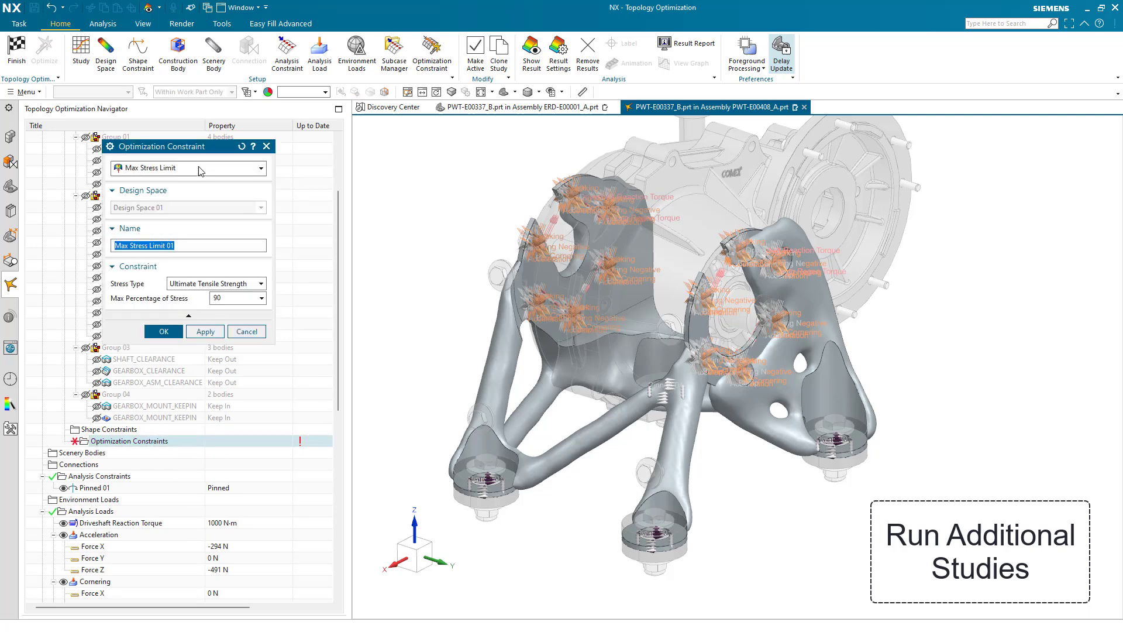
left_click(262, 283)
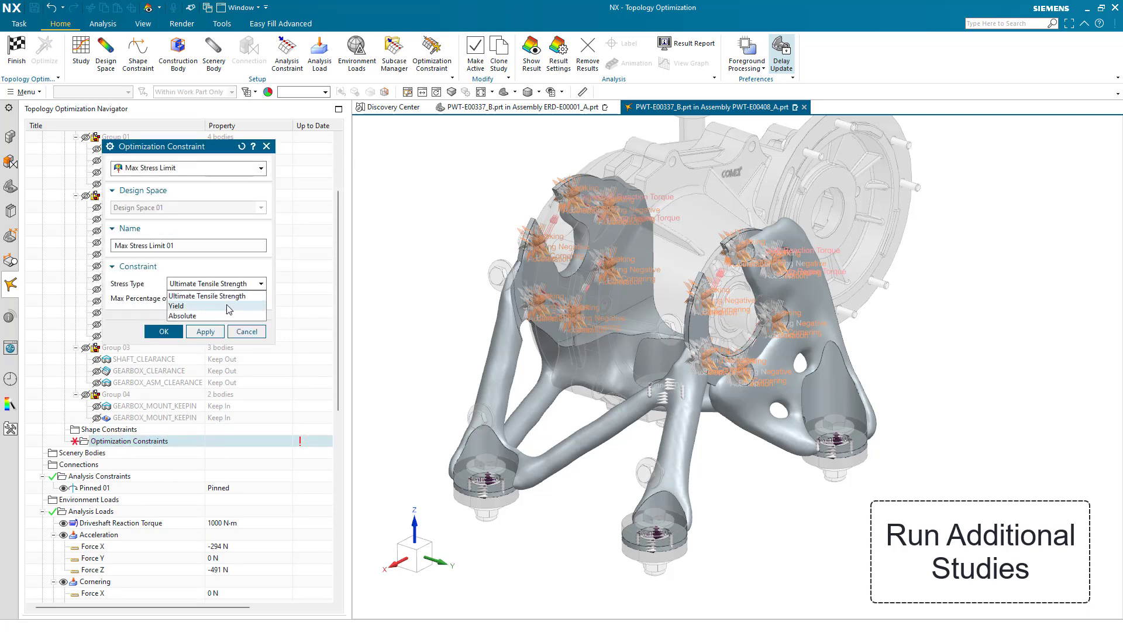
left_click(176, 306)
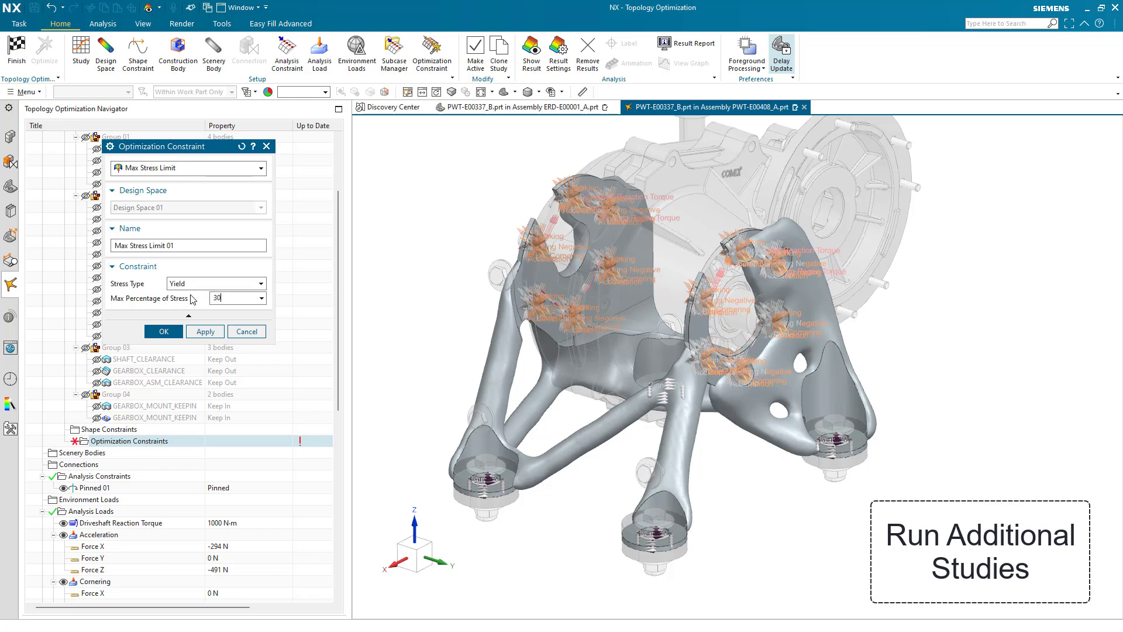
left_click(163, 331)
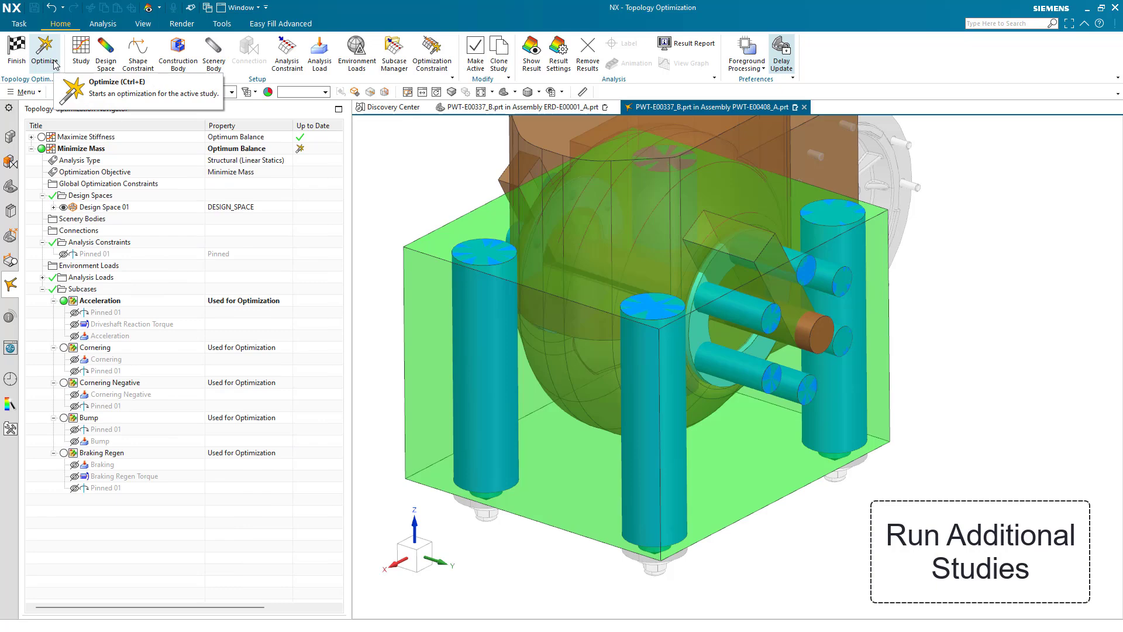
Run the Minimize Mass optimization to generate the optimized bracket body
left_click(45, 52)
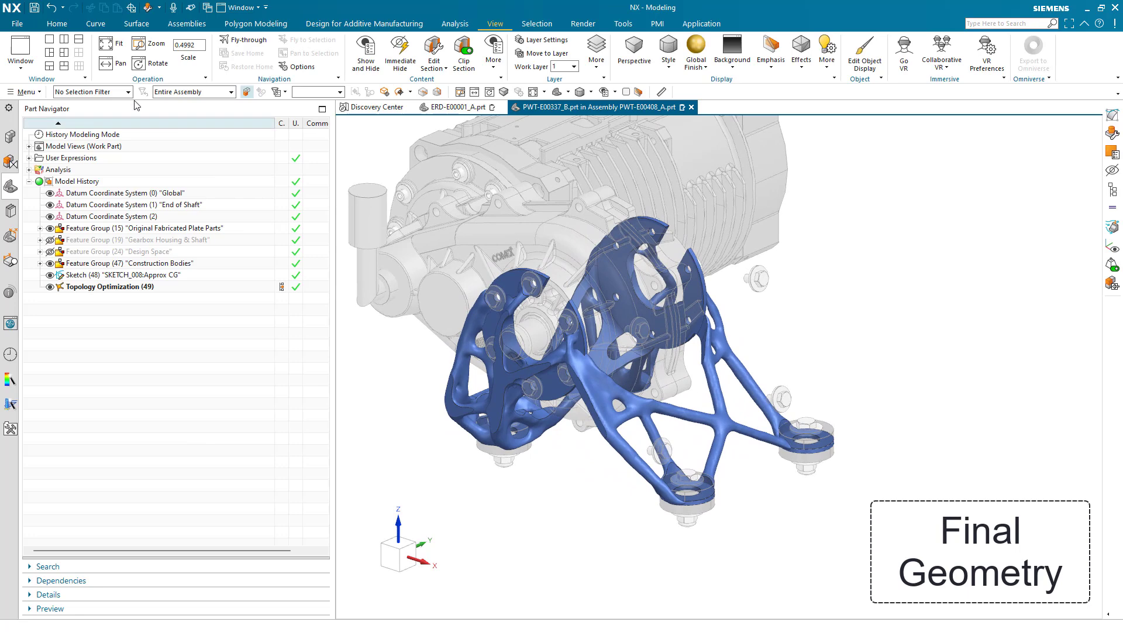
Blend eight bracket edges at 5 mm radius, then view the ERD-E00001_A assembly
left_click(57, 23)
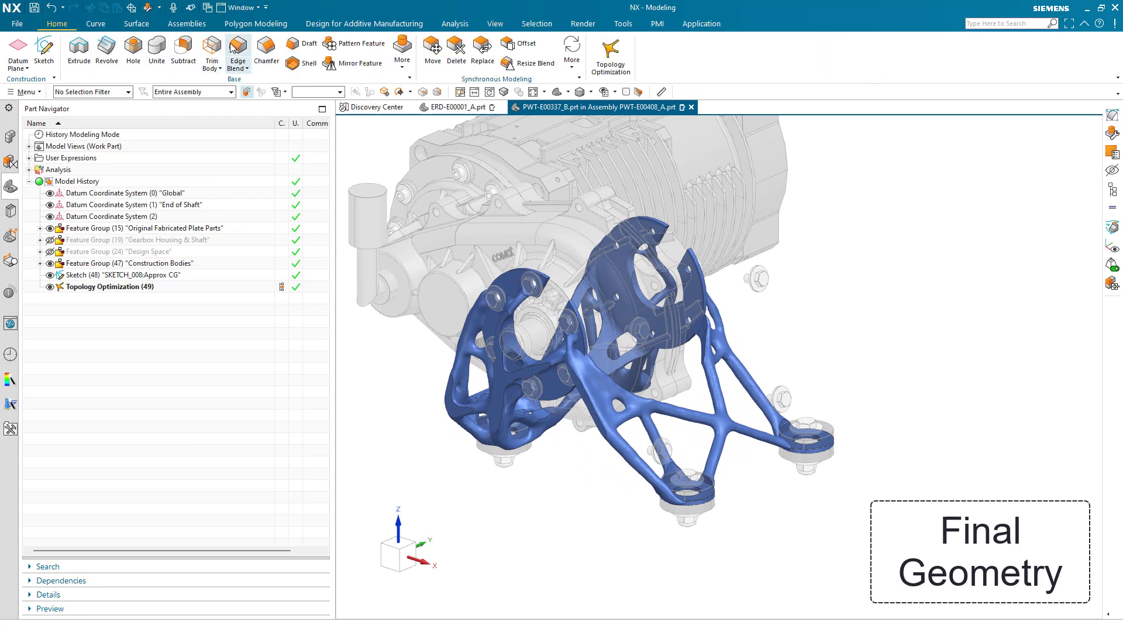
left_click(238, 52)
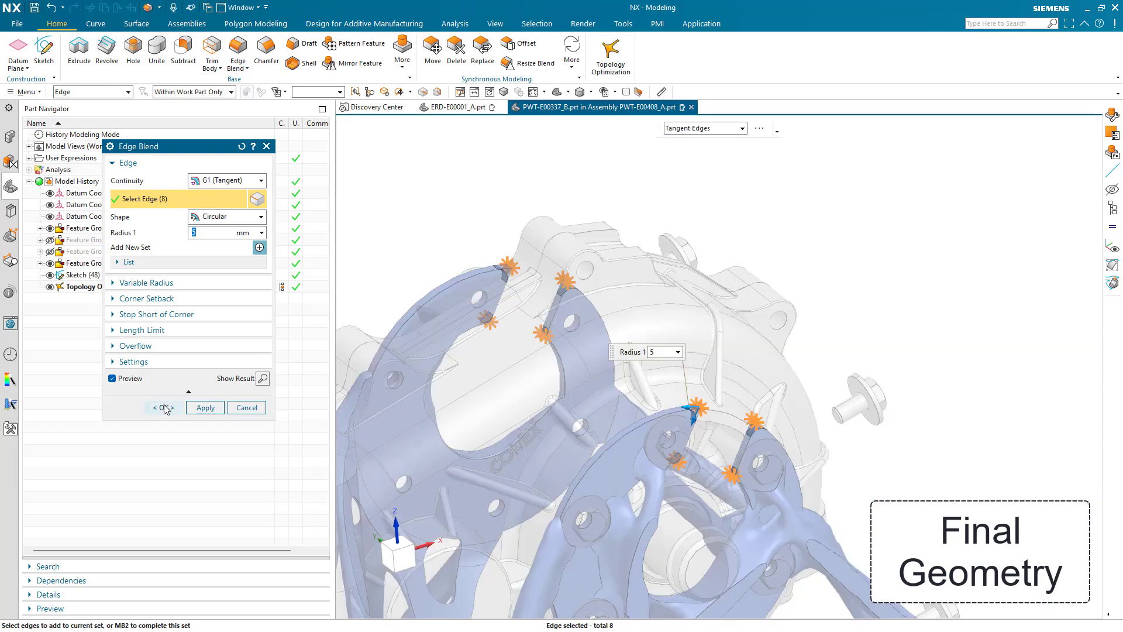
left_click(163, 407)
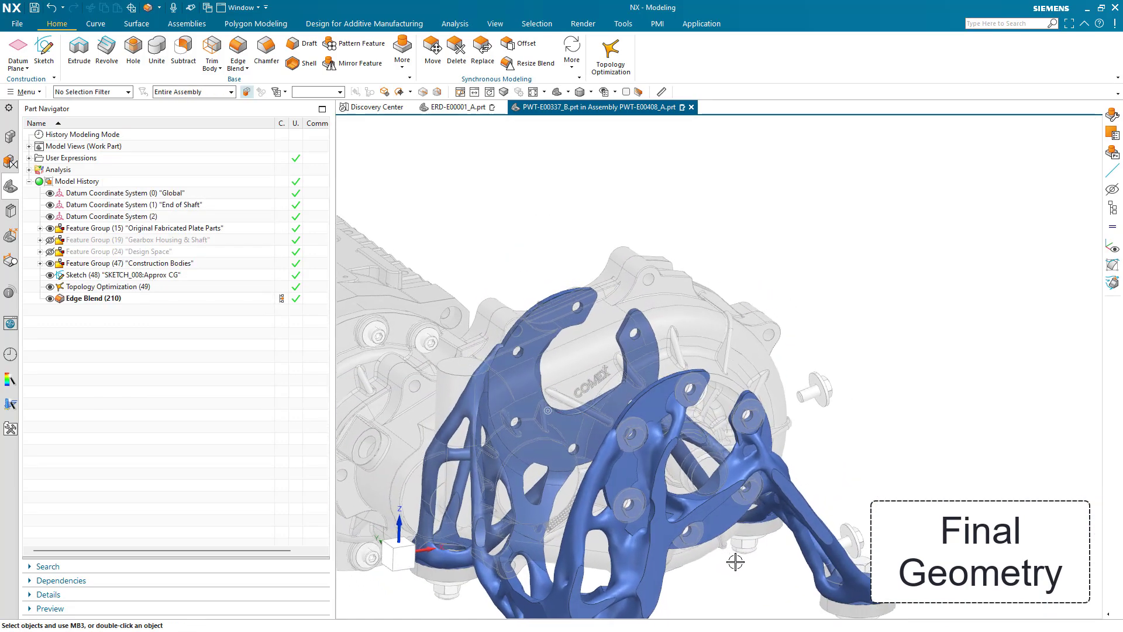
left_click(455, 107)
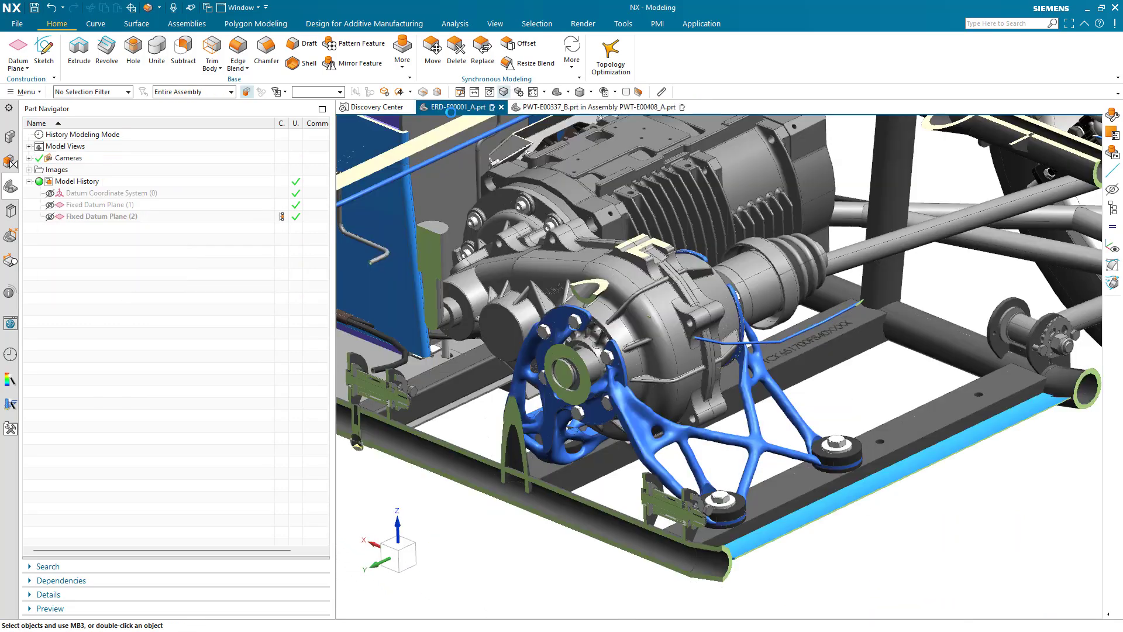